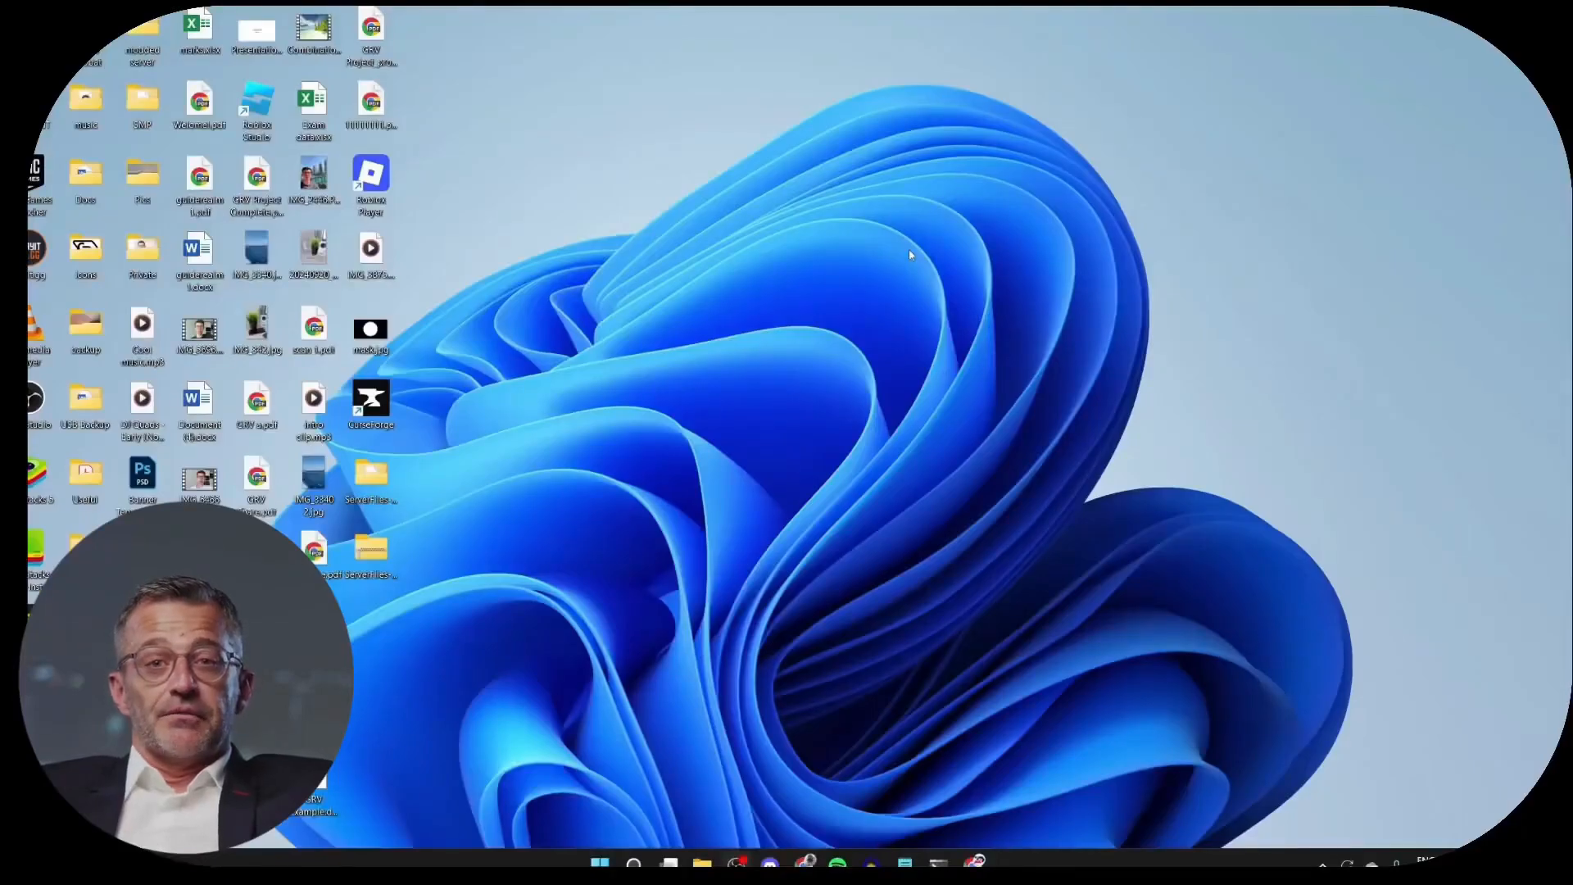
{"action": "mouse_move", "coordinate": [737, 865]}
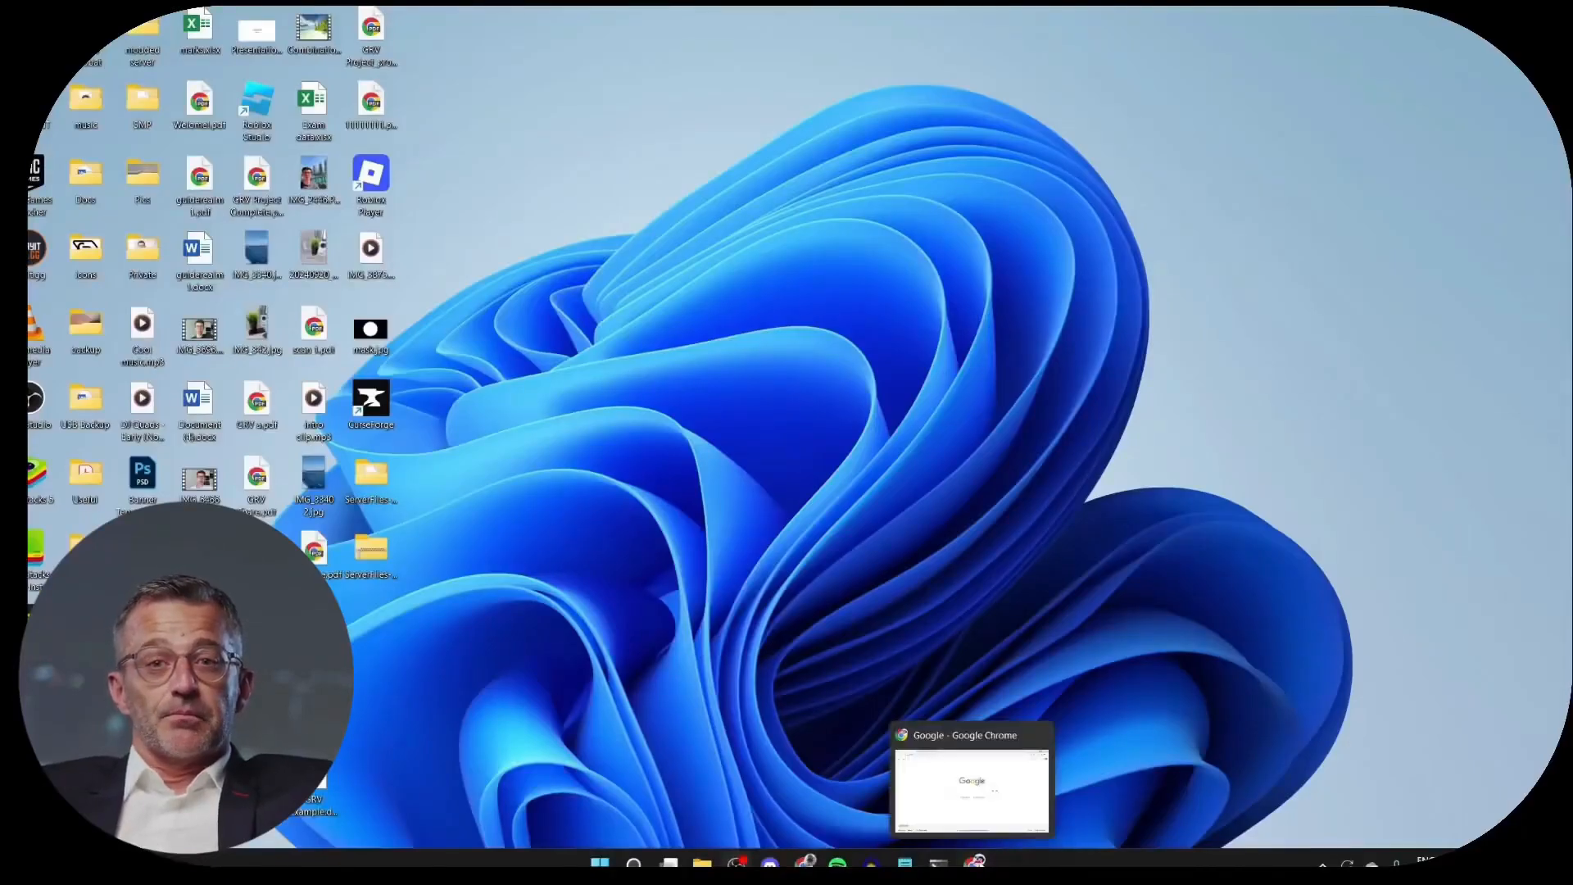
Bring Chrome to the front with the cursor in the Google search box
{"action": "left_click", "coordinate": [967, 792]}
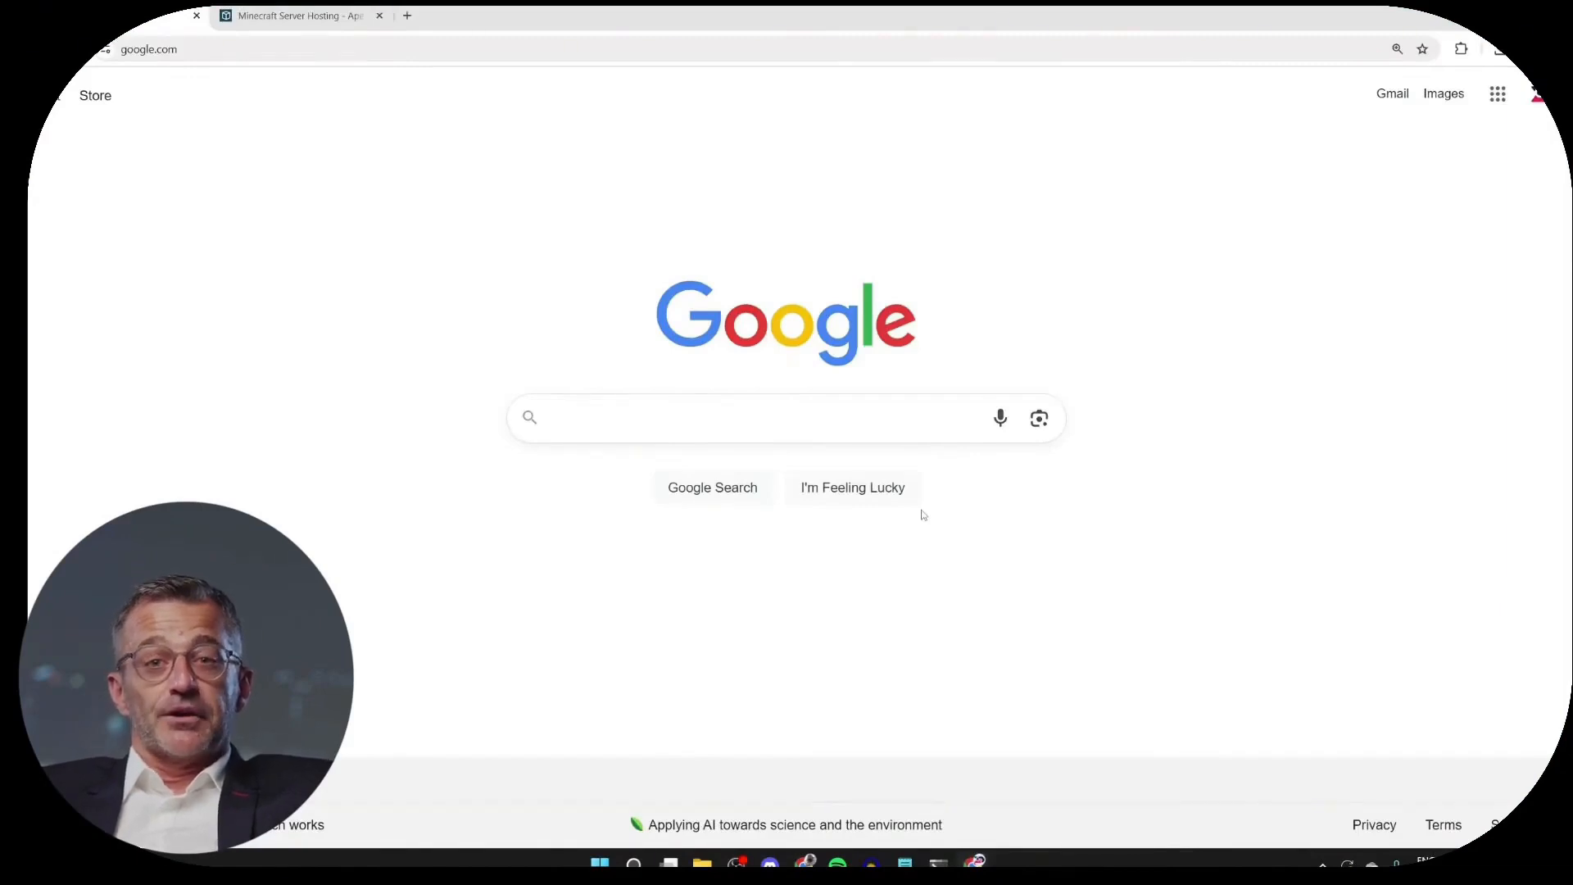
{"action": "left_click", "coordinate": [734, 418]}
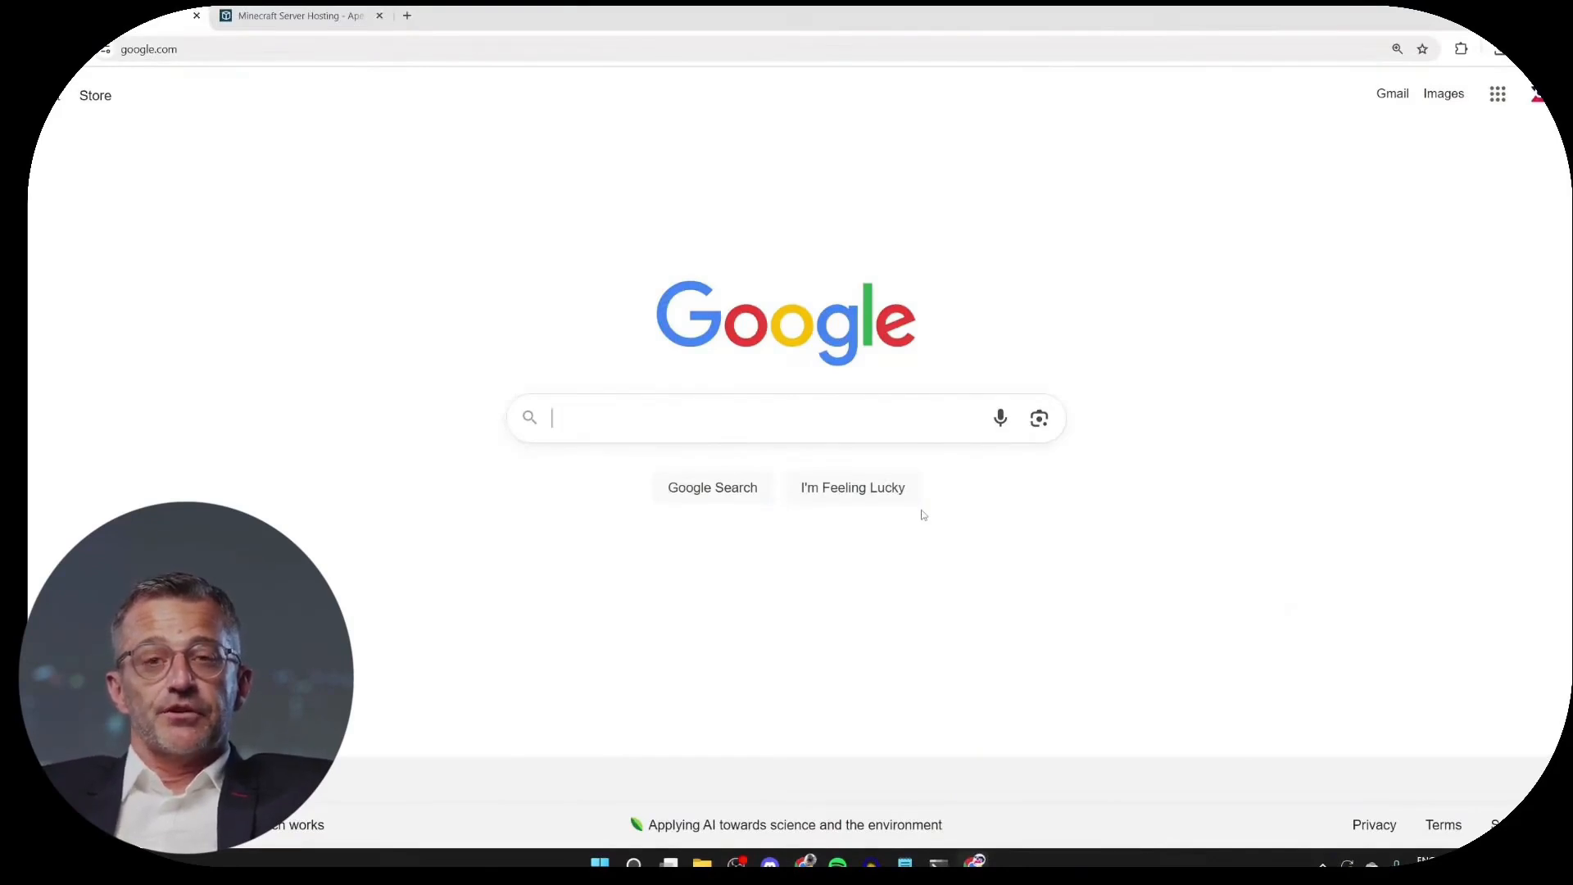
Search Google for 'optifine', reach optifine.net's downloads page and list all versions
{"action": "type", "text": "optifine"}
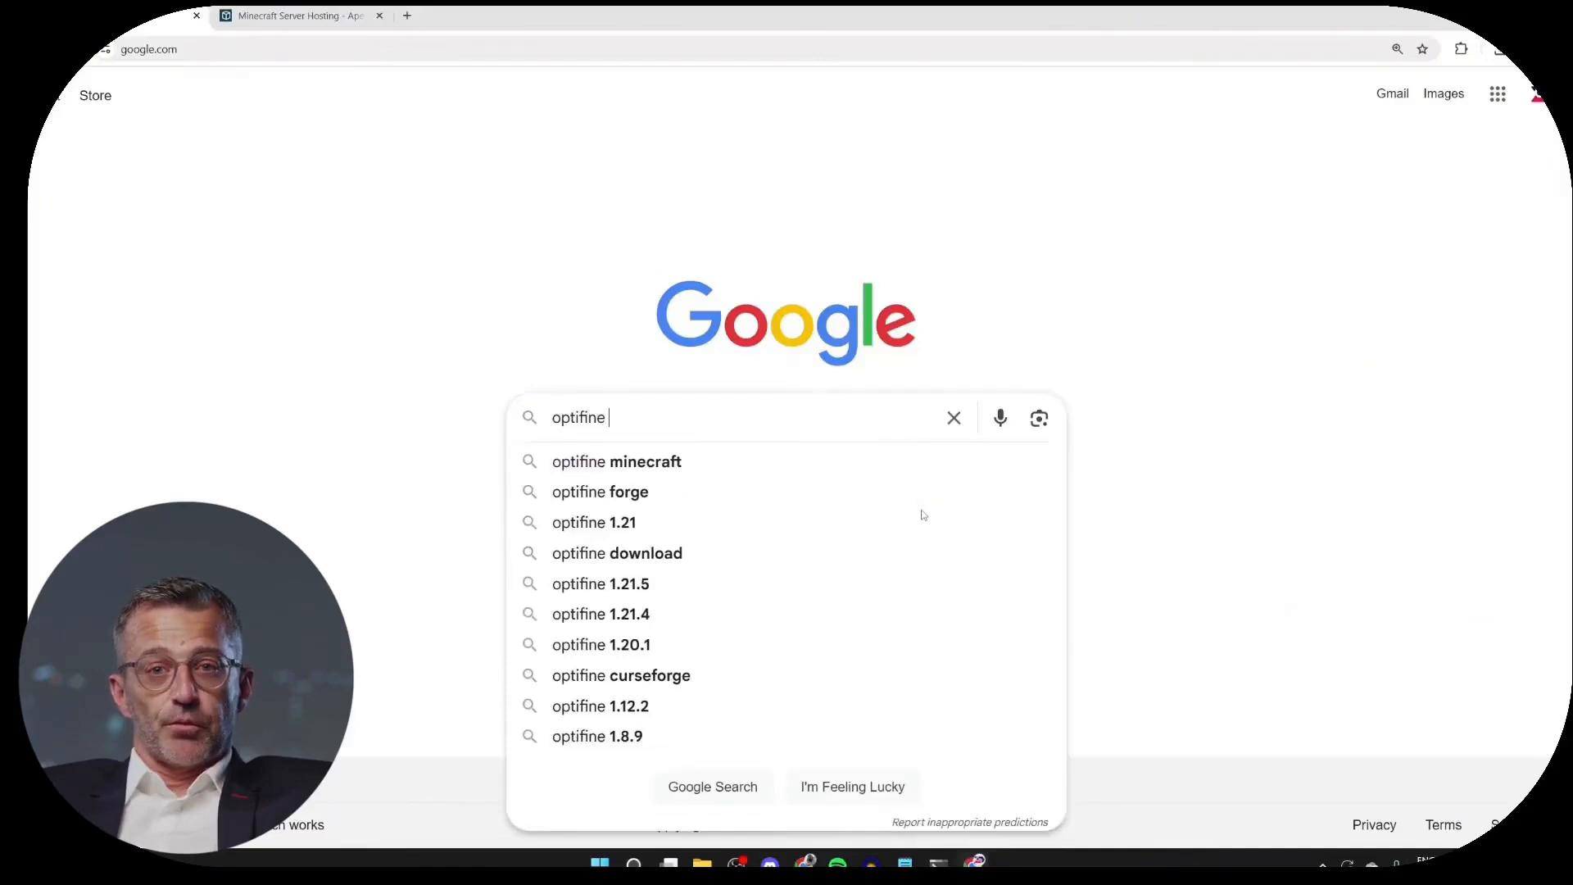
{"action": "key", "text": "Enter"}
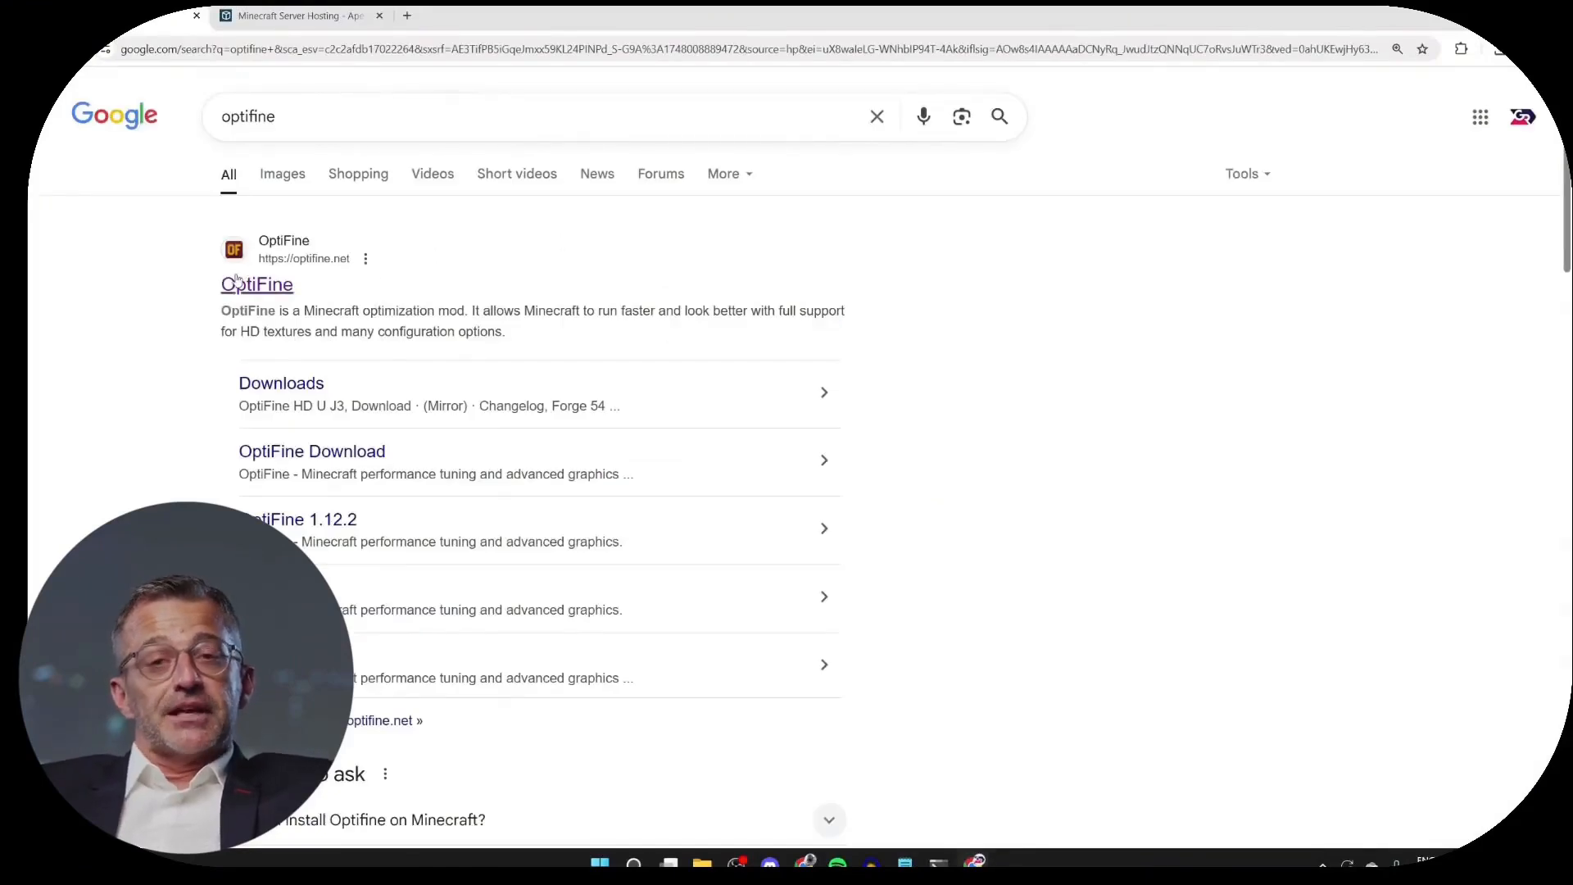
{"action": "left_click", "coordinate": [255, 285]}
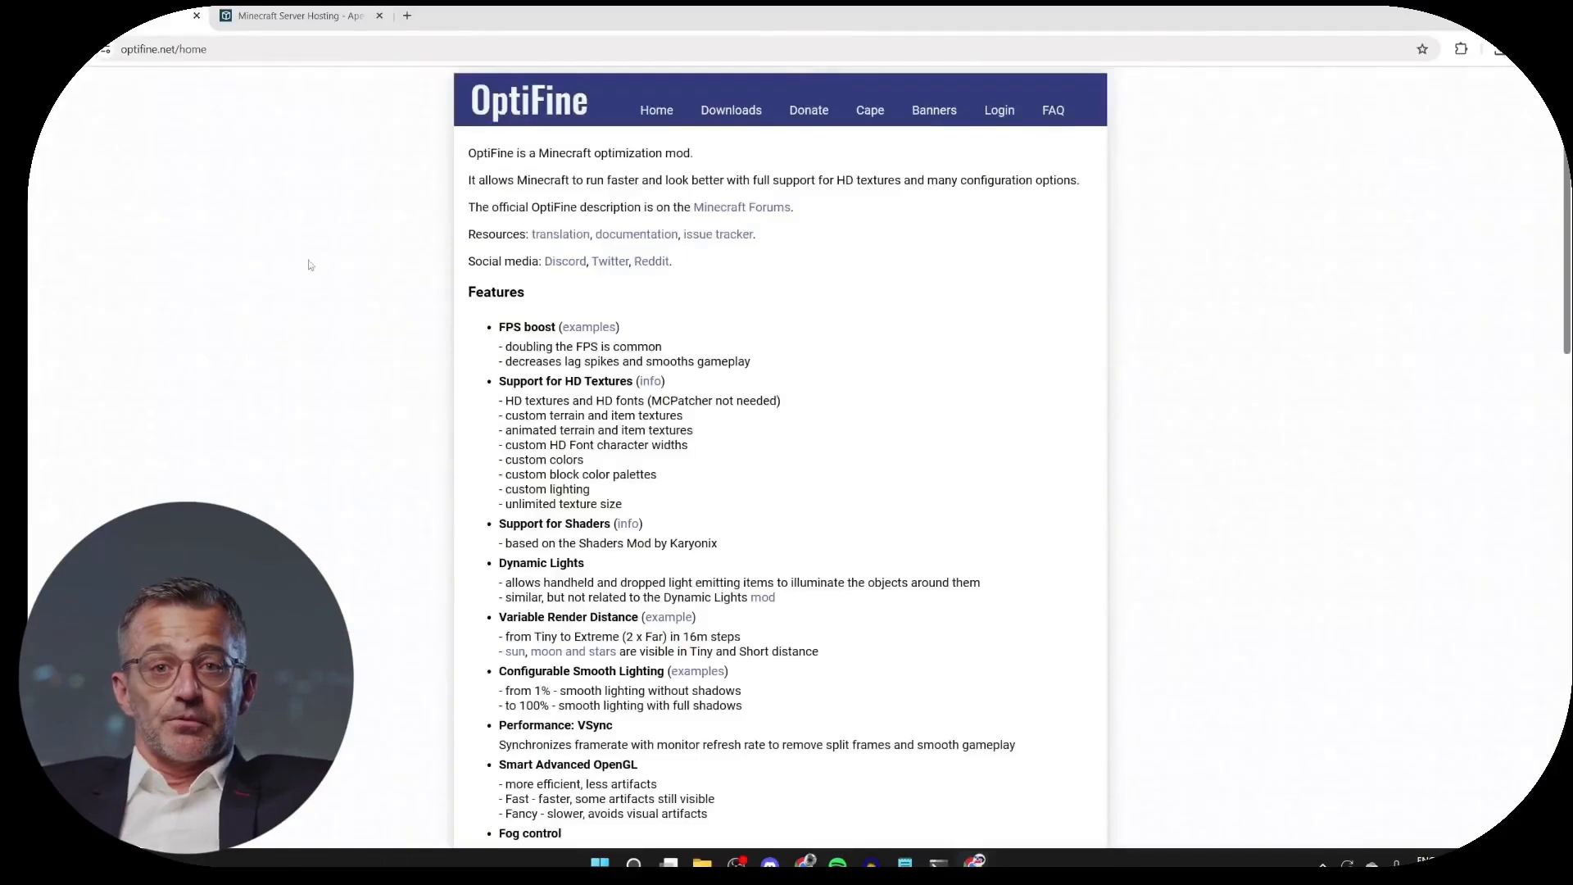
{"action": "left_click", "coordinate": [738, 110]}
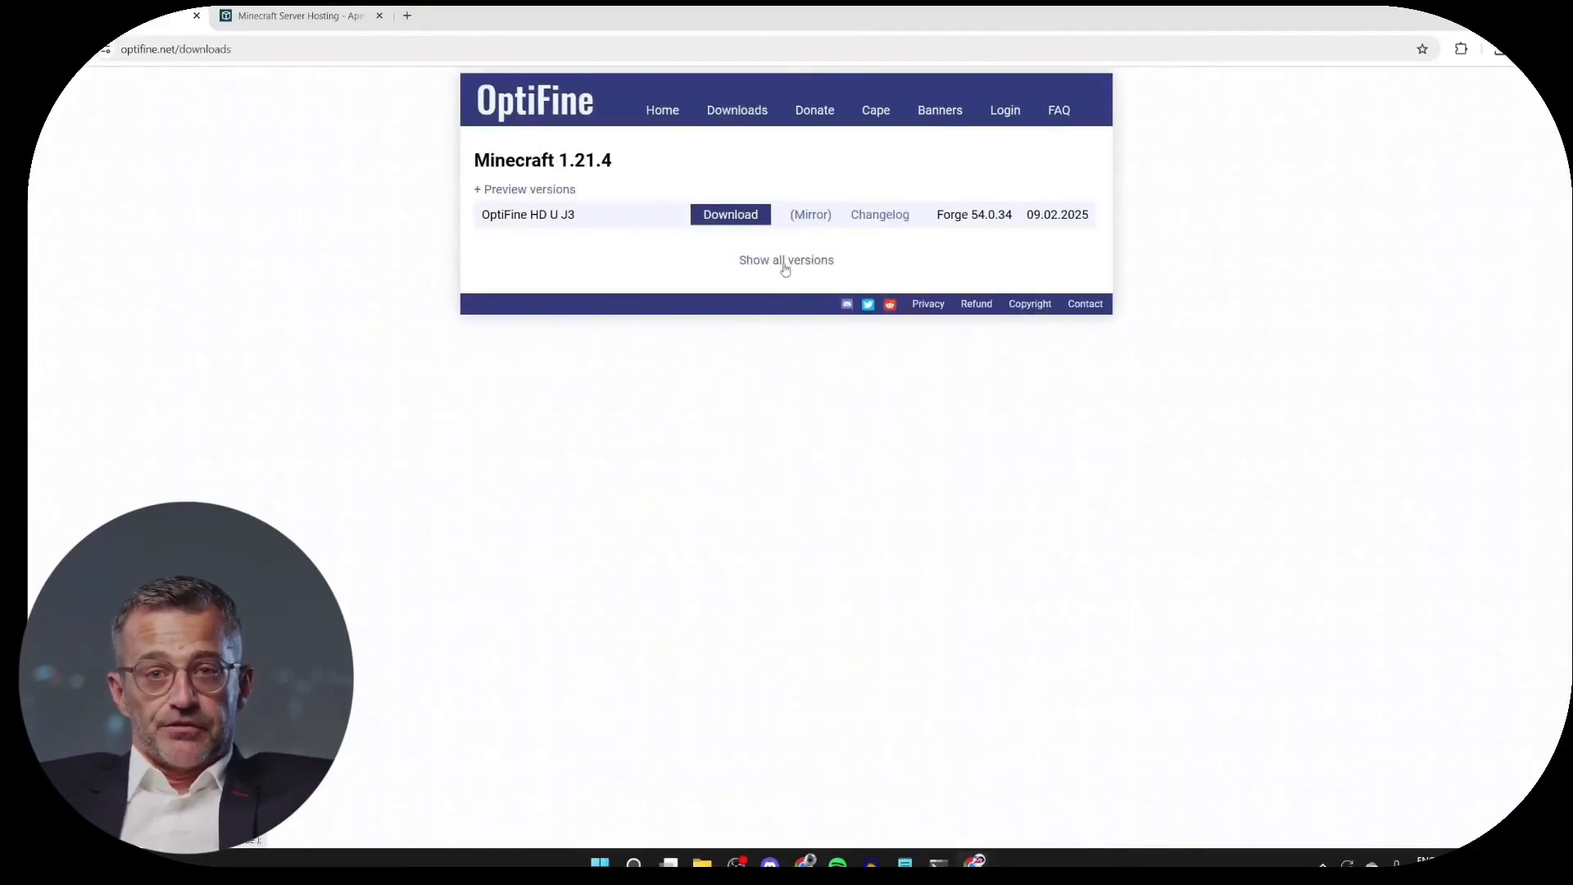
{"action": "left_click", "coordinate": [786, 259]}
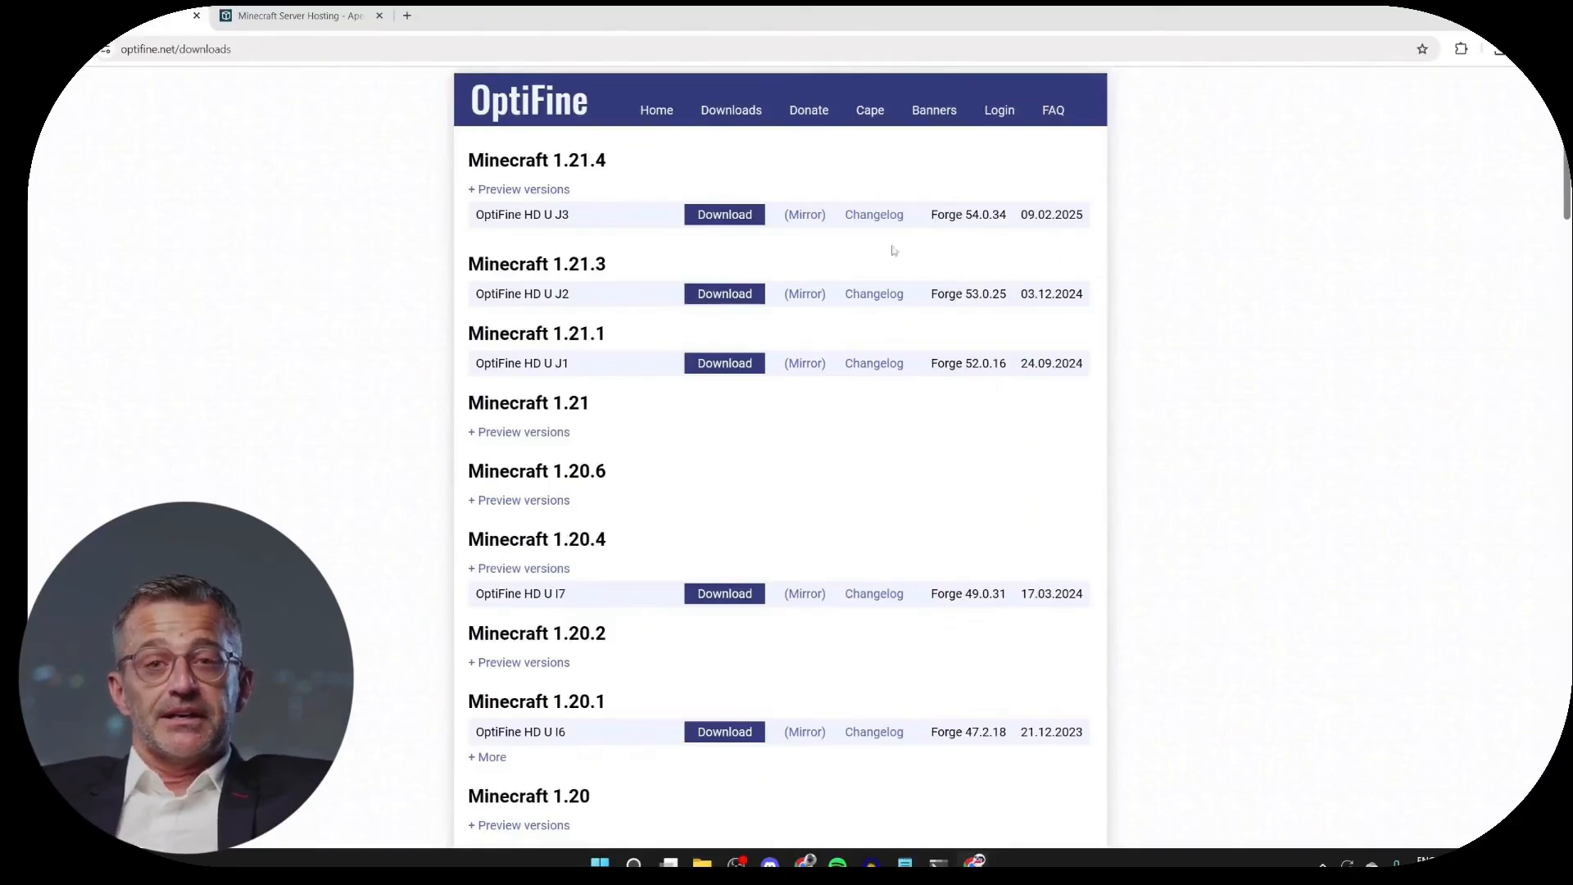
{"action": "mouse_move", "coordinate": [724, 220]}
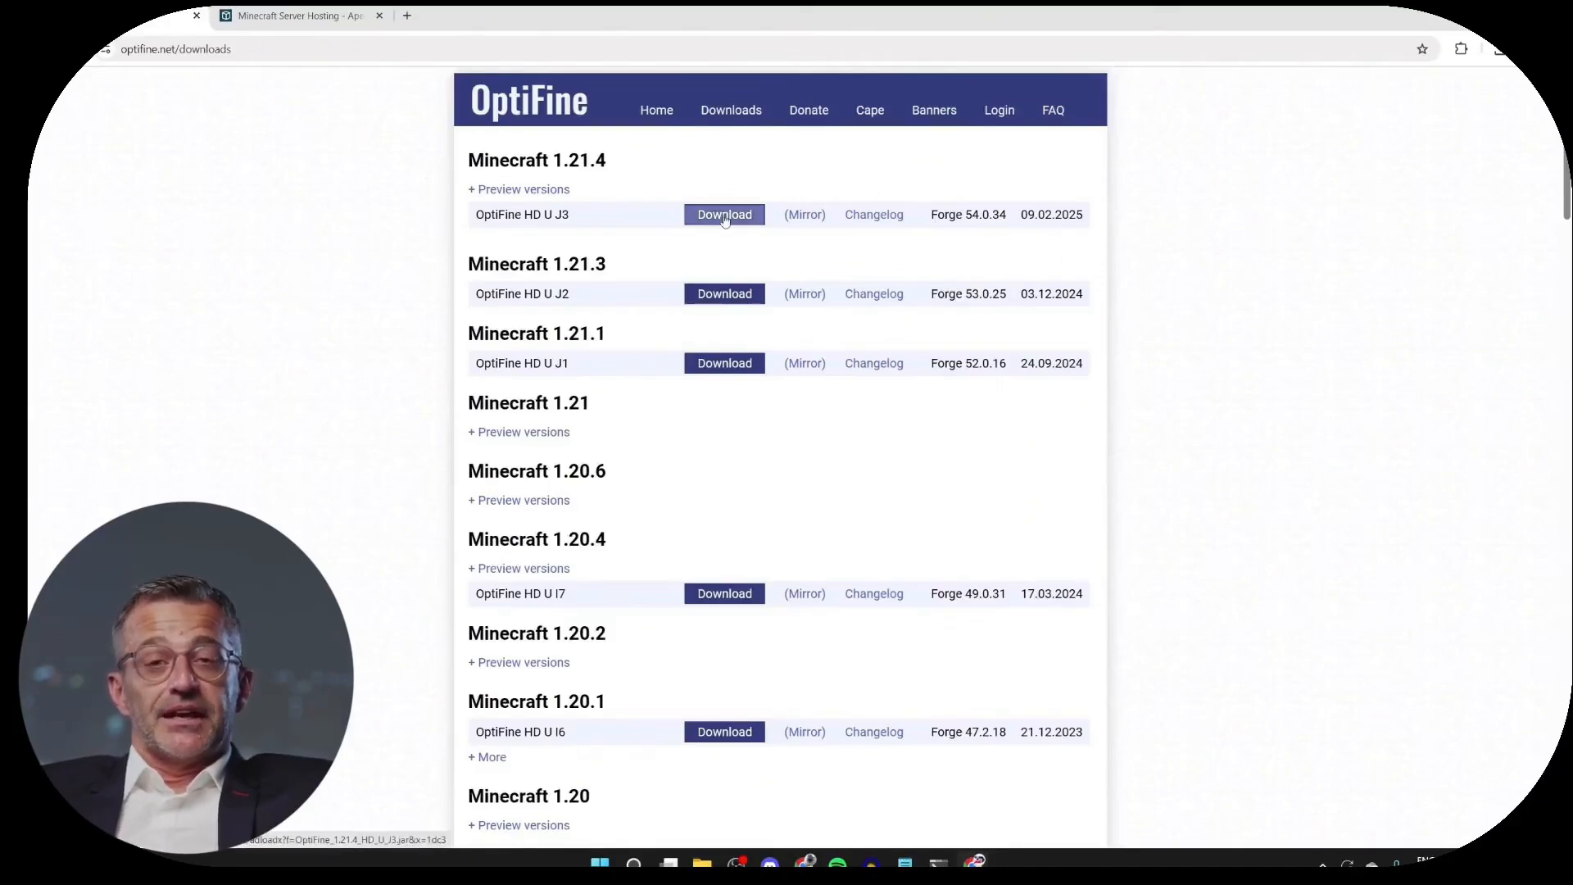
Download OptiFine HD U J3 for Minecraft 1.21.4, skipping the advertisement
{"action": "left_click", "coordinate": [724, 213]}
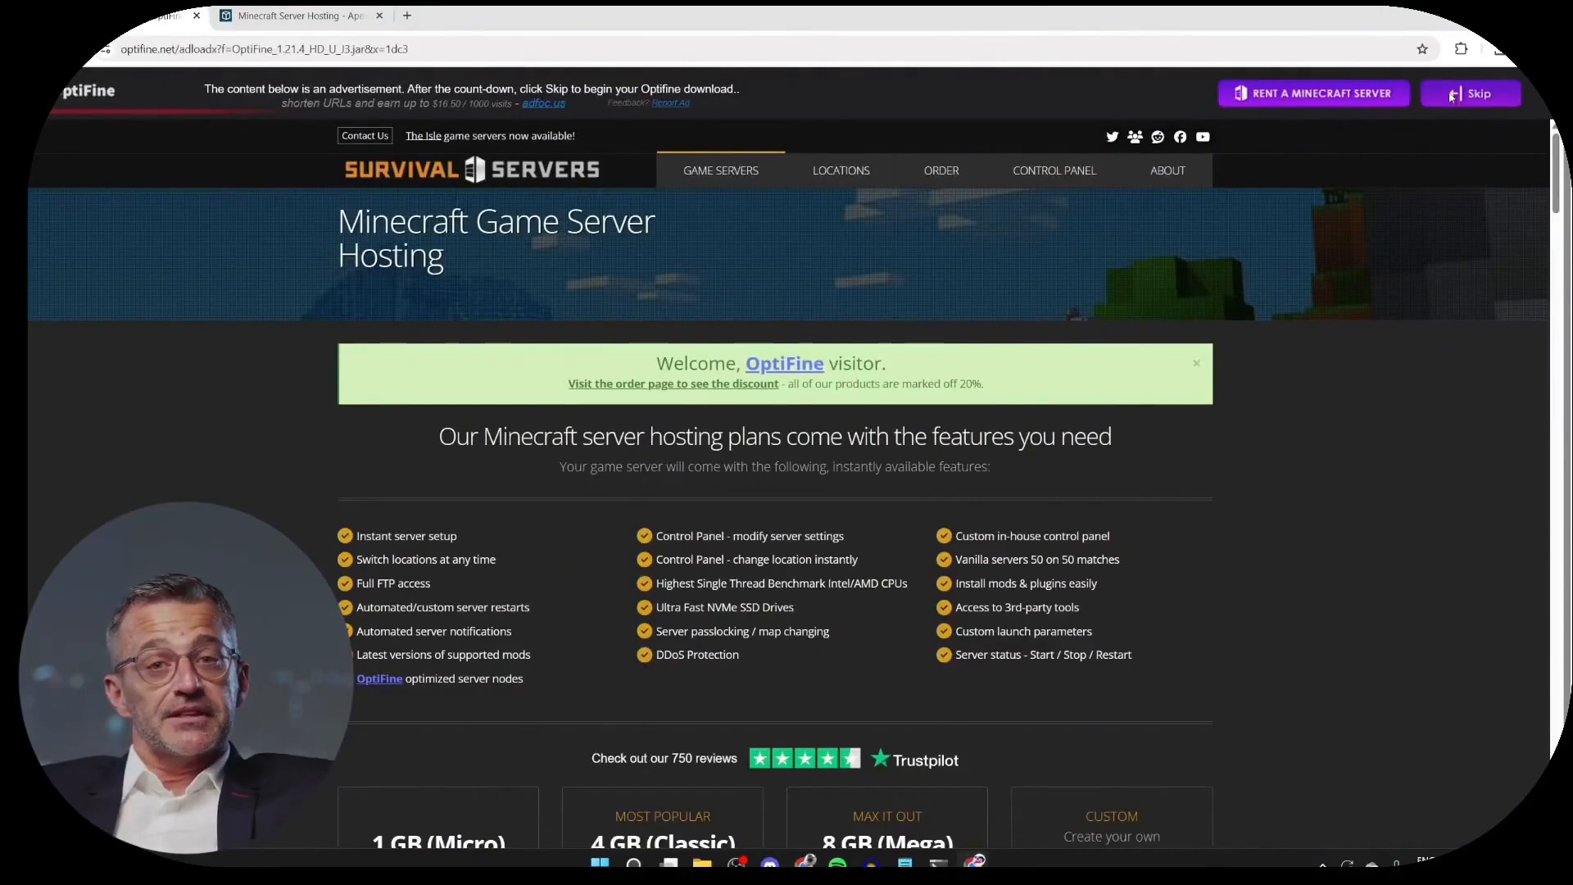
{"action": "left_click", "coordinate": [1481, 93]}
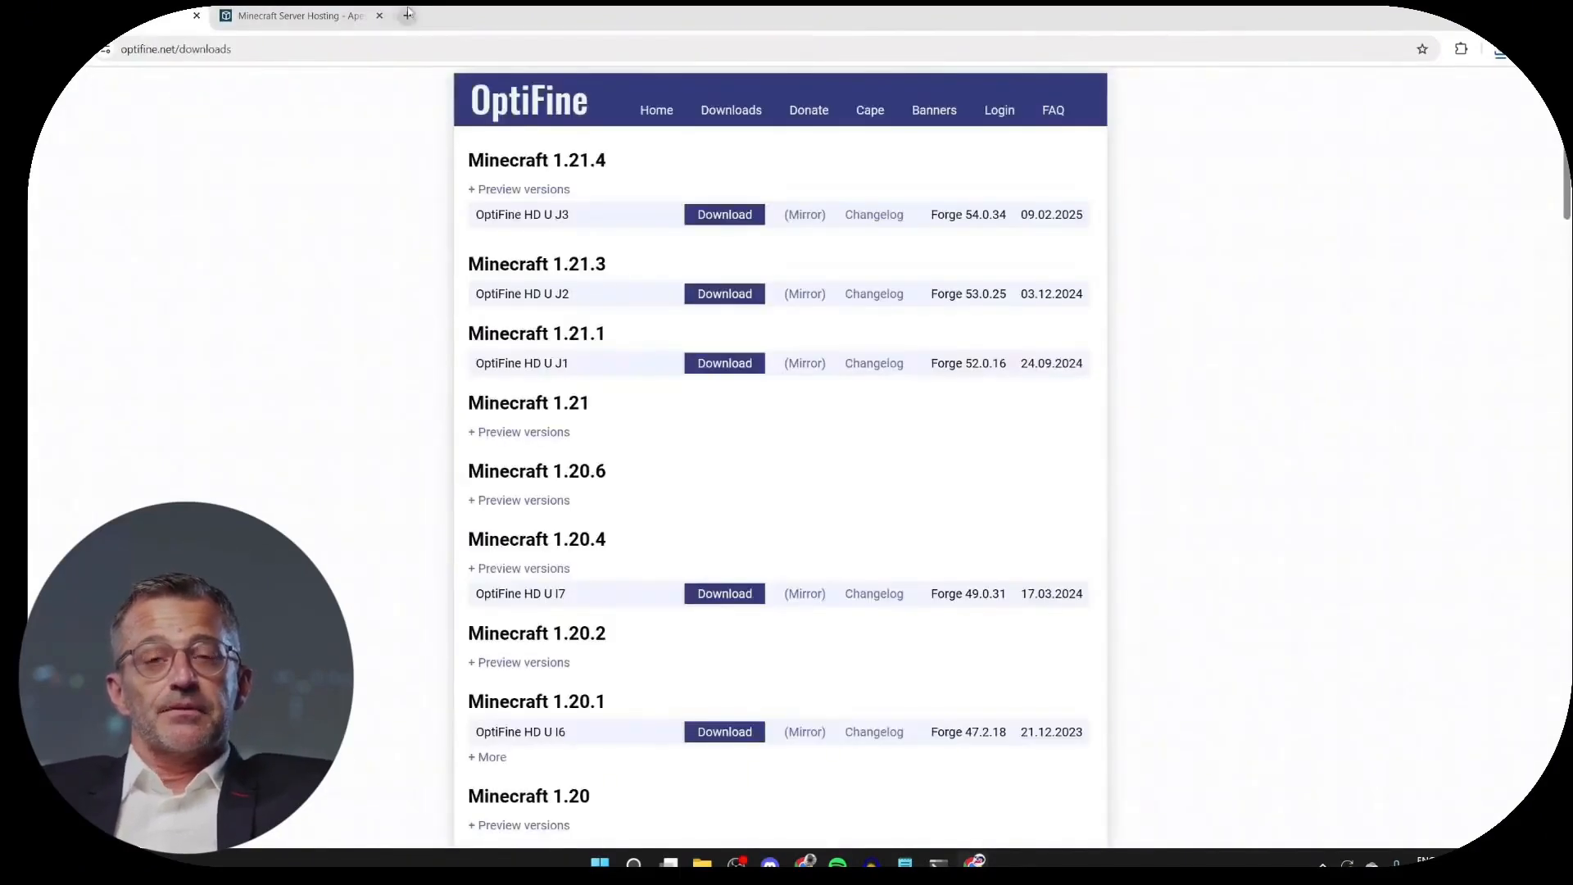
Search 'forge minecraft' in a new tab and show the Forge builds for Minecraft 1.21.4
{"action": "left_click", "coordinate": [407, 15]}
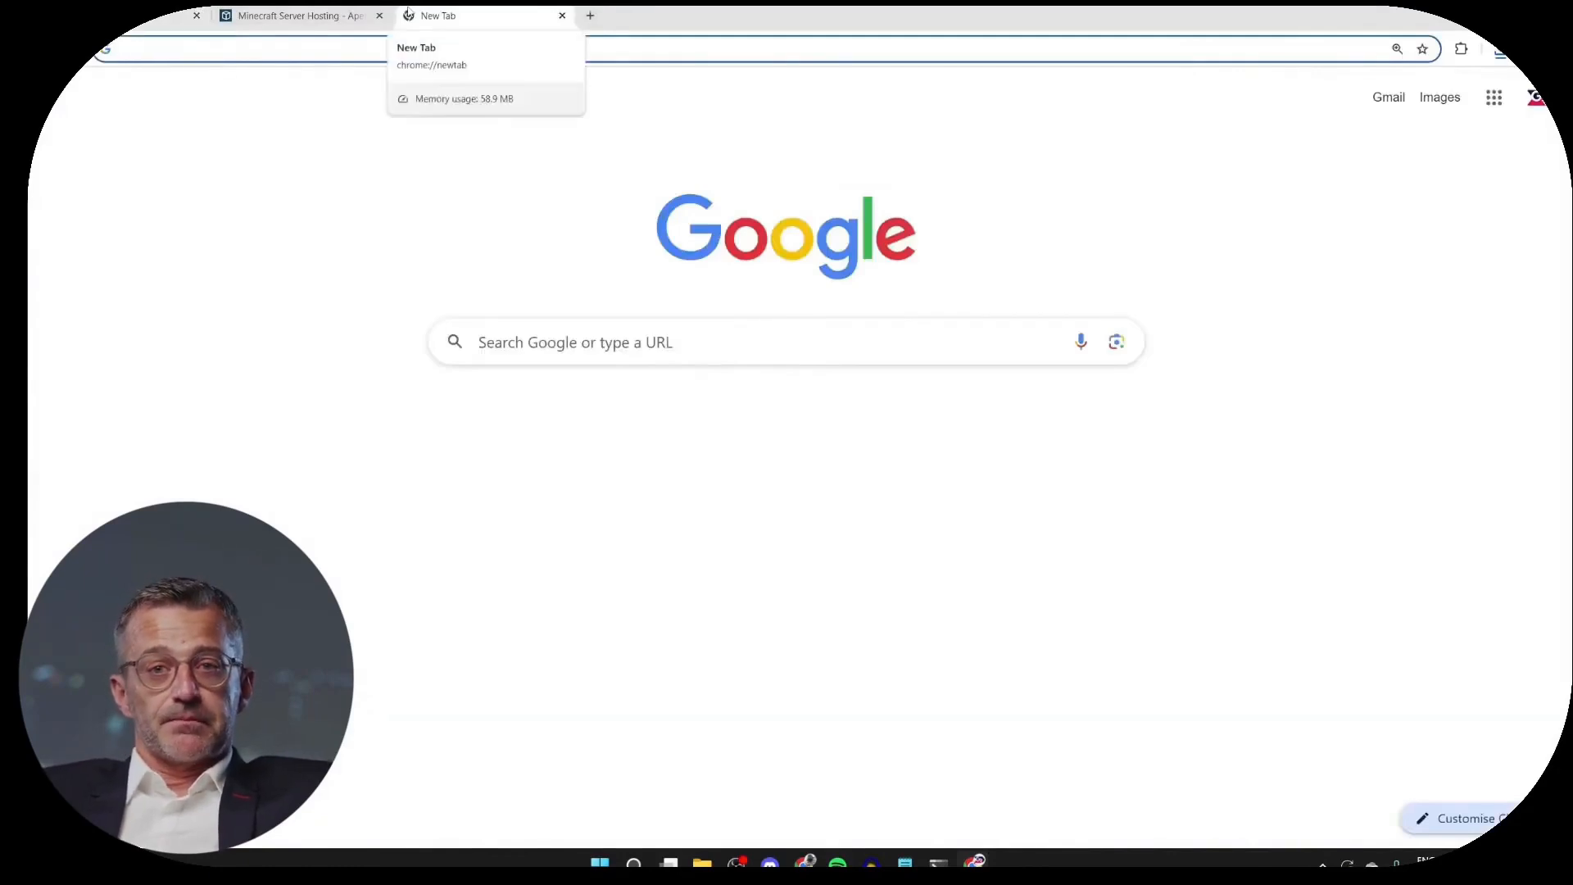
{"action": "type", "text": "forge minecraft"}
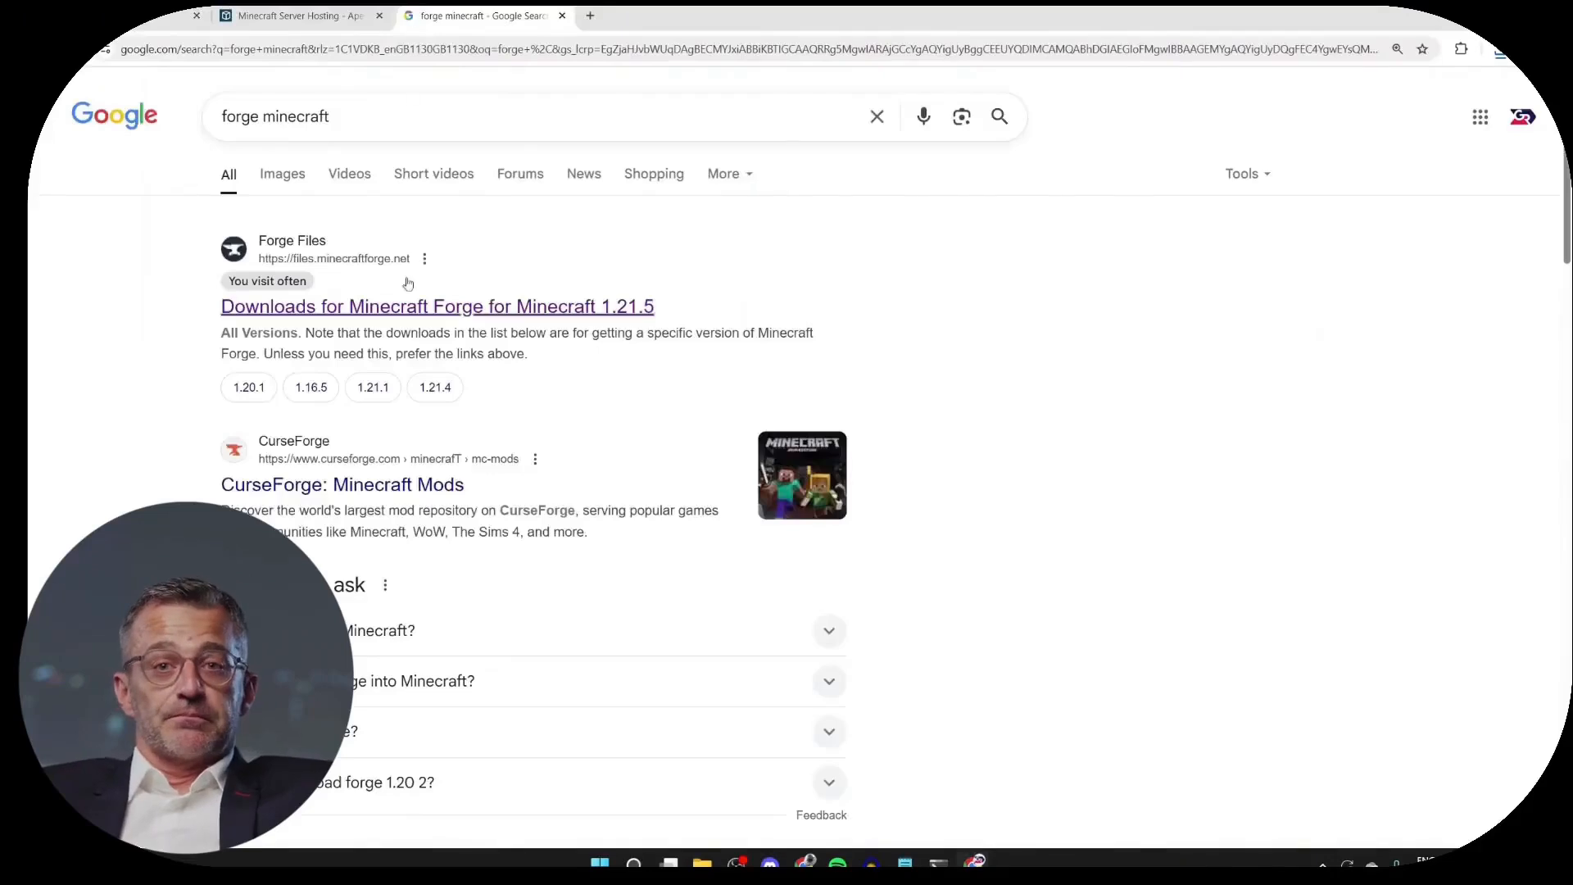
{"action": "left_click", "coordinate": [437, 306]}
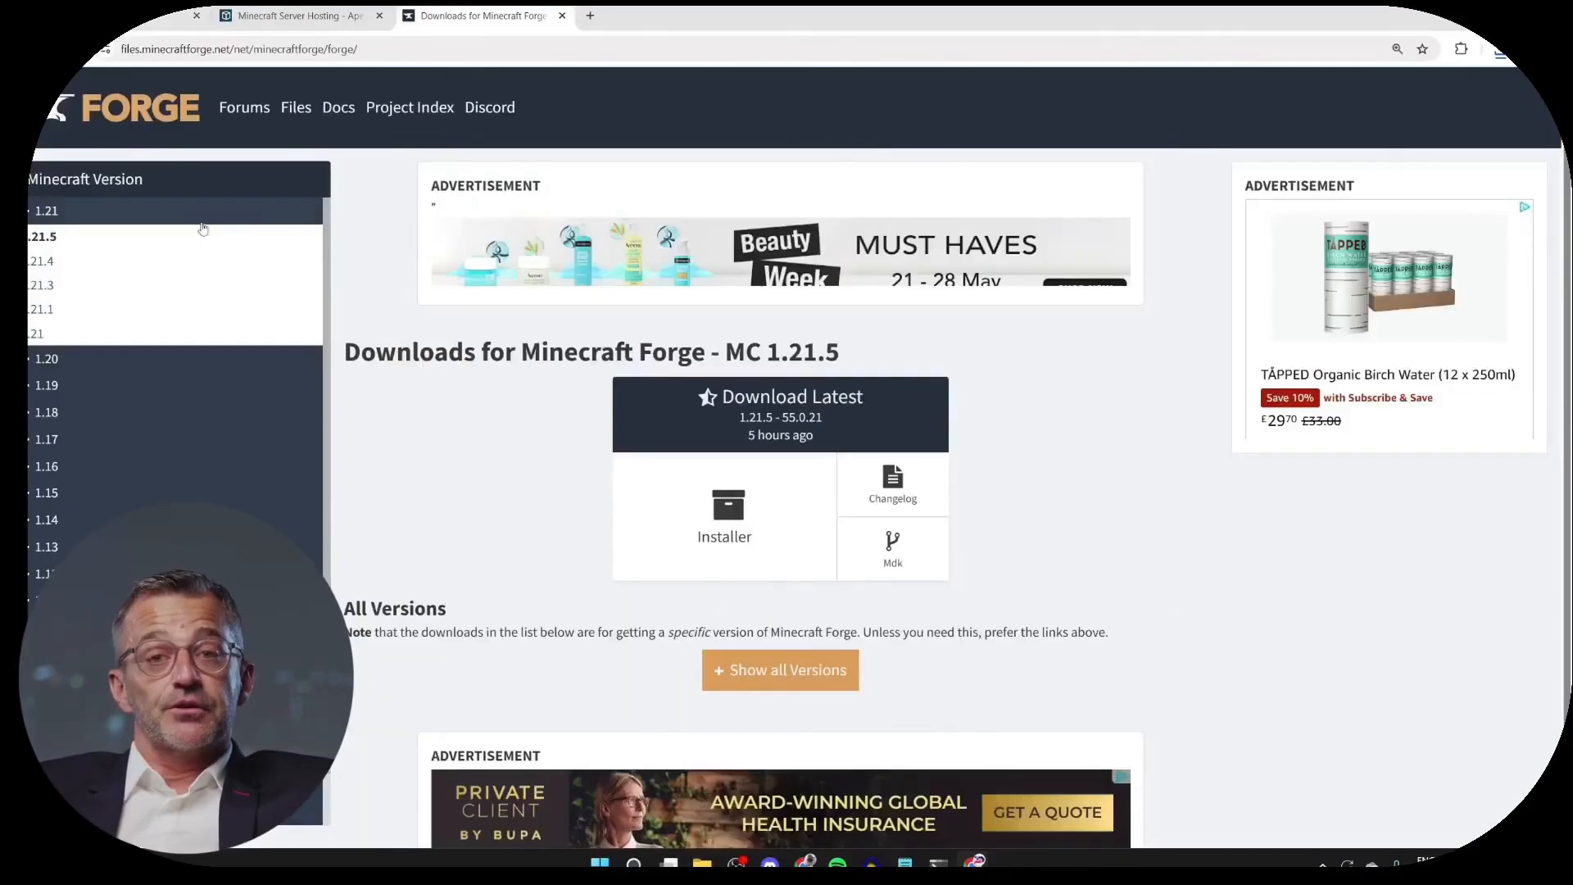
{"action": "left_click", "coordinate": [39, 261]}
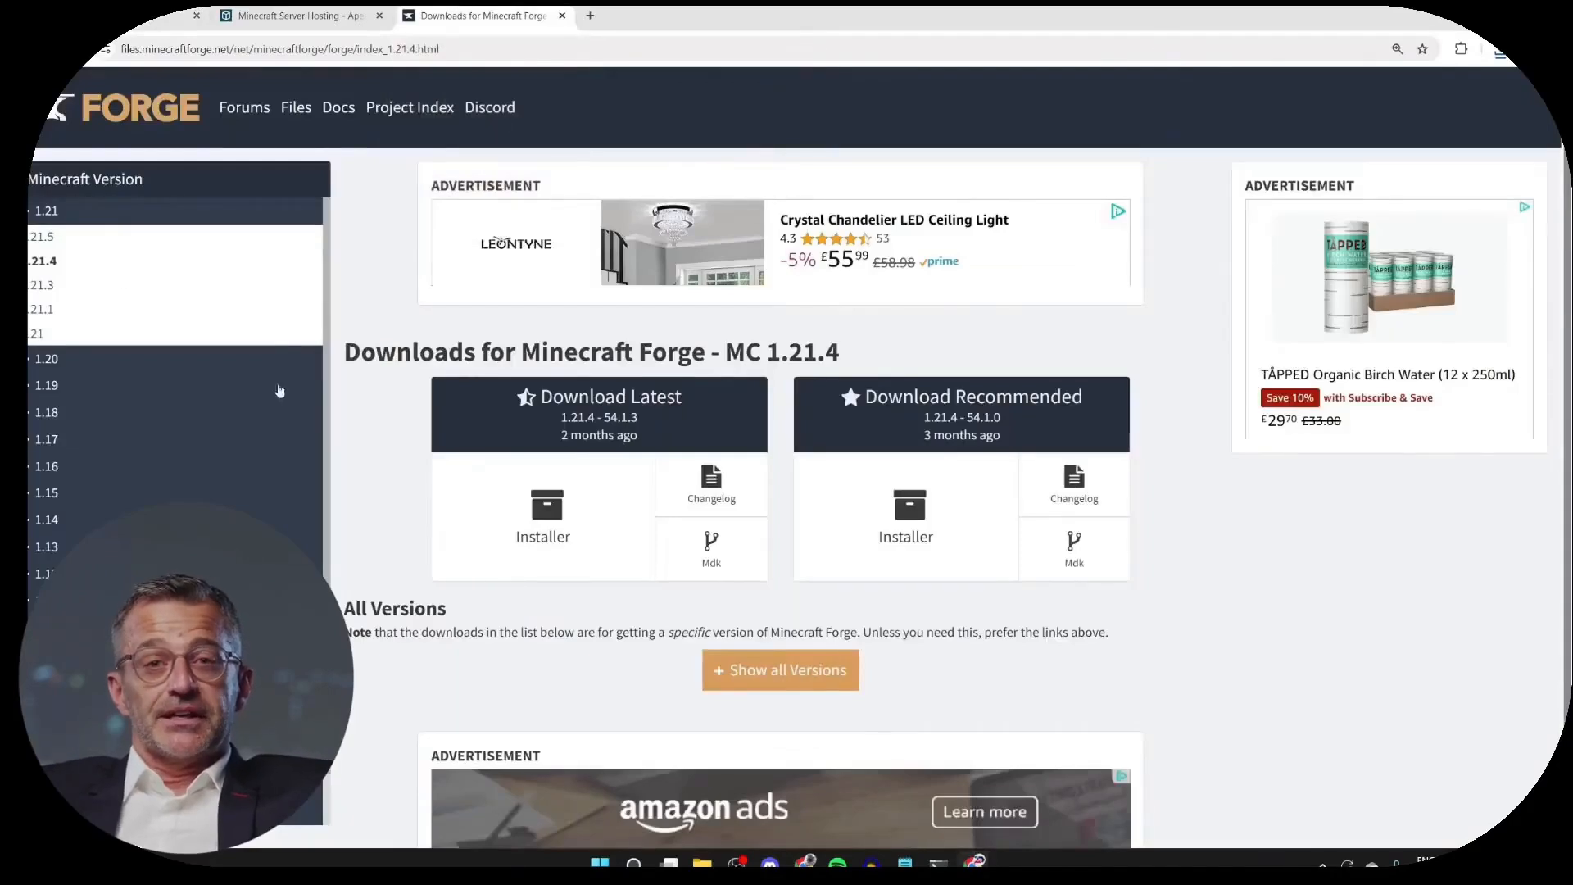
List all 1.21.4 Forge versions and download the 54.0.34 installer
{"action": "left_click", "coordinate": [781, 669]}
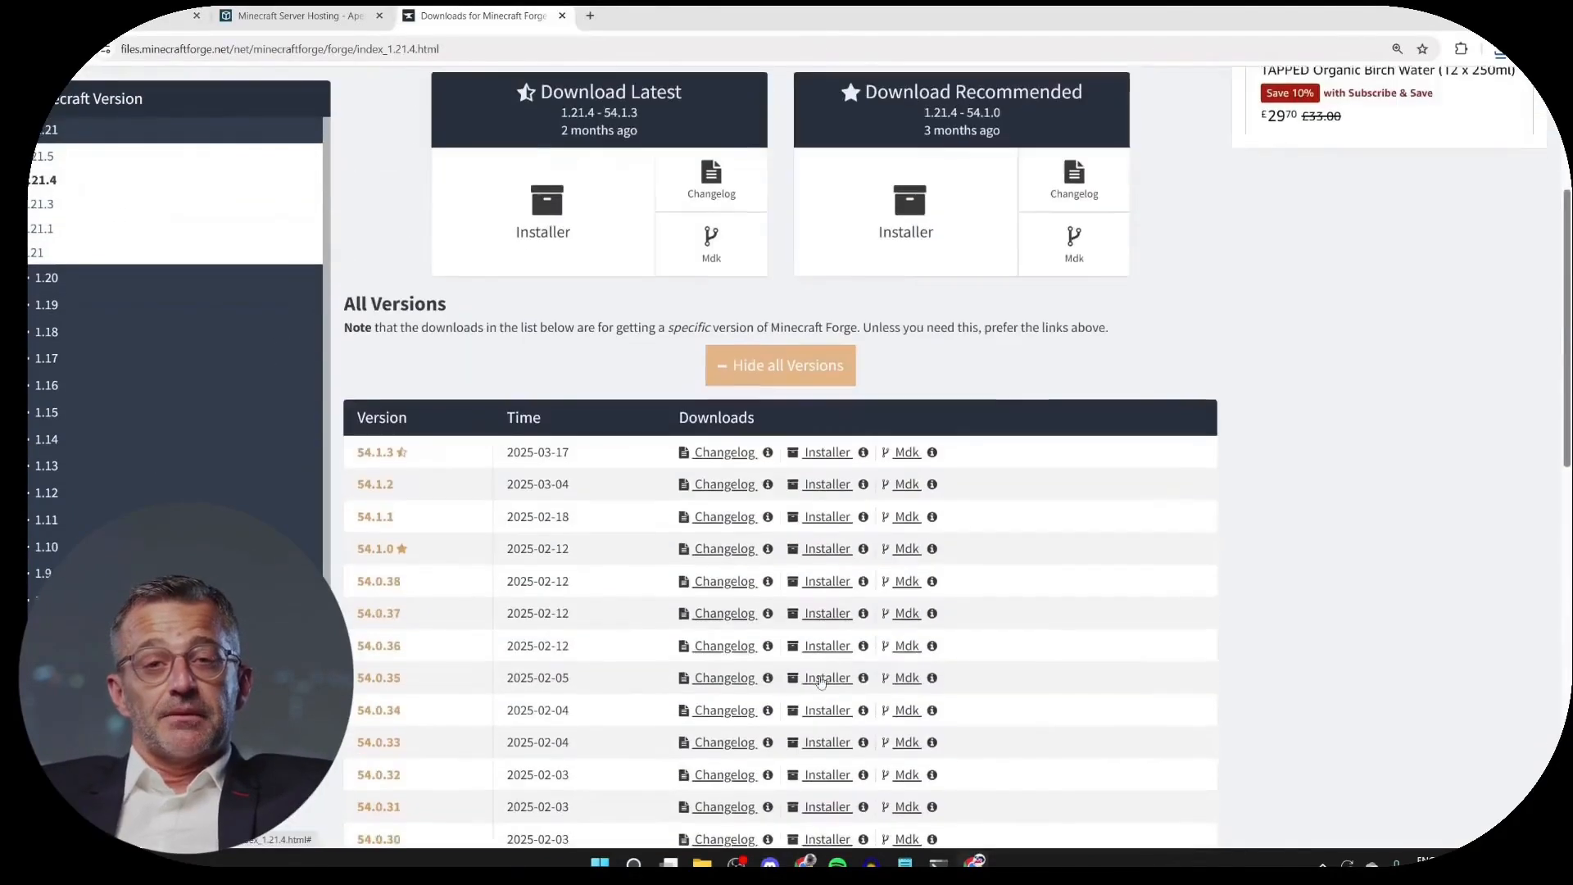
{"action": "scroll", "scroll_direction": "down", "scroll_amount": 3}
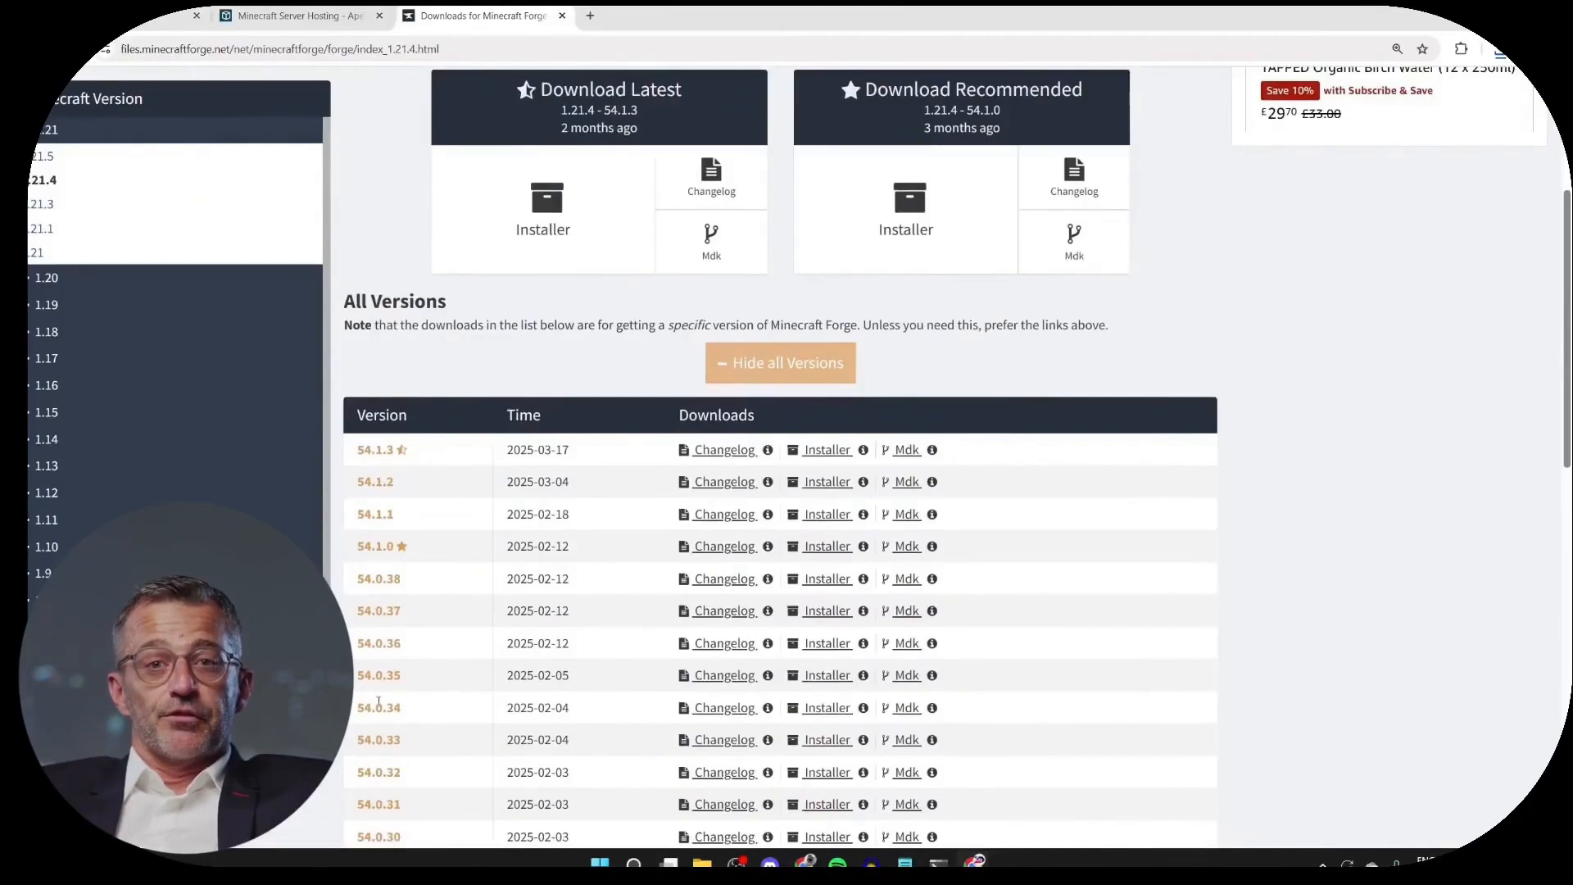
{"action": "mouse_move", "coordinate": [822, 713]}
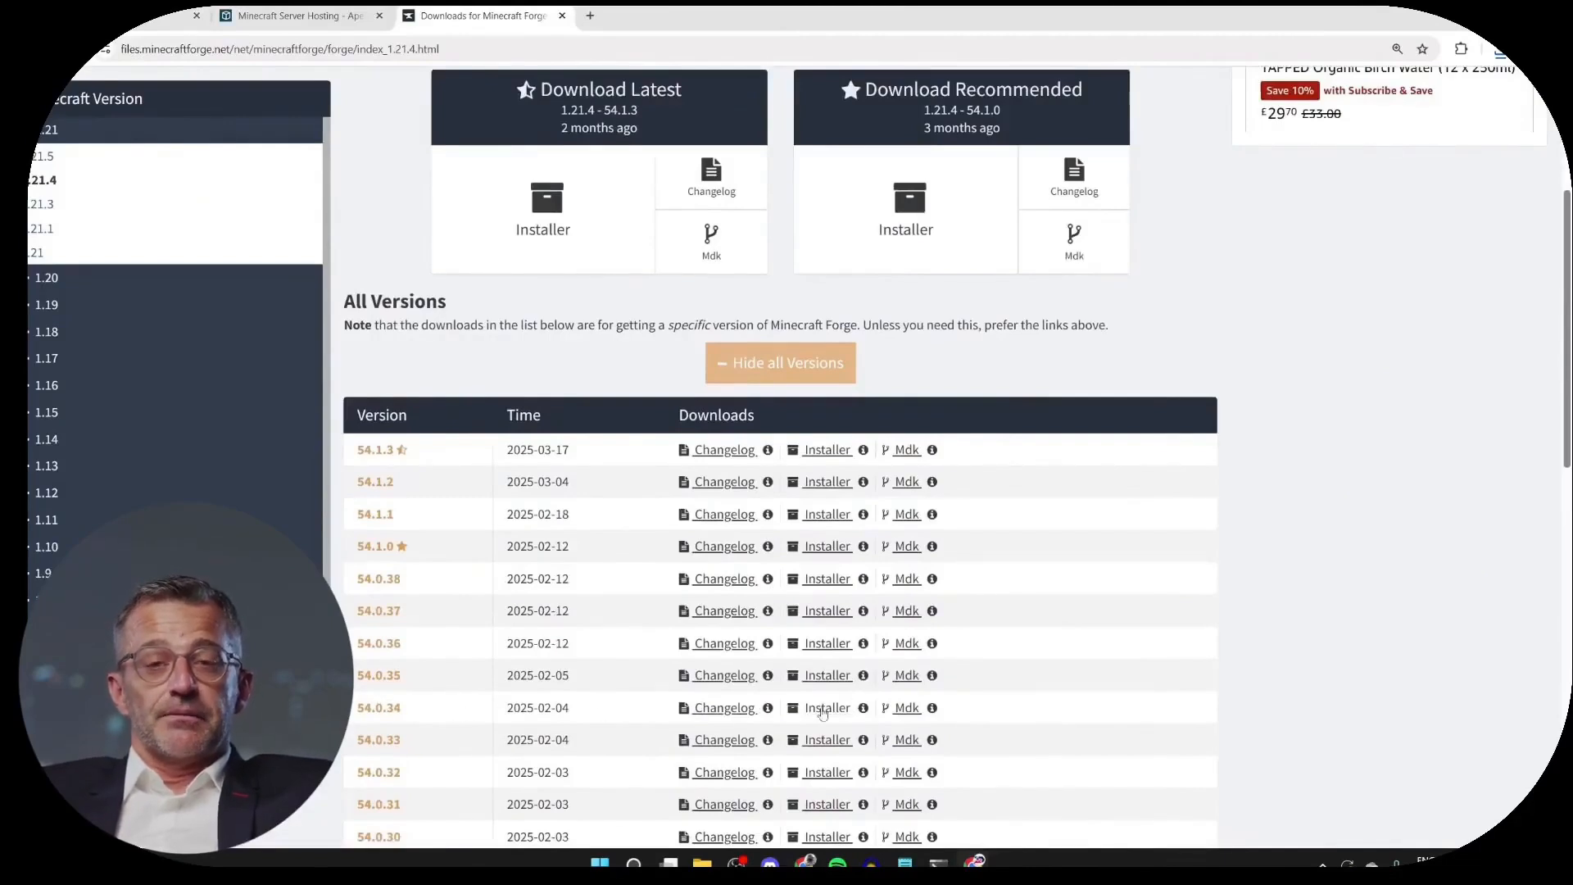
{"action": "left_click", "coordinate": [826, 708]}
{"action": "type", "text": "c"}
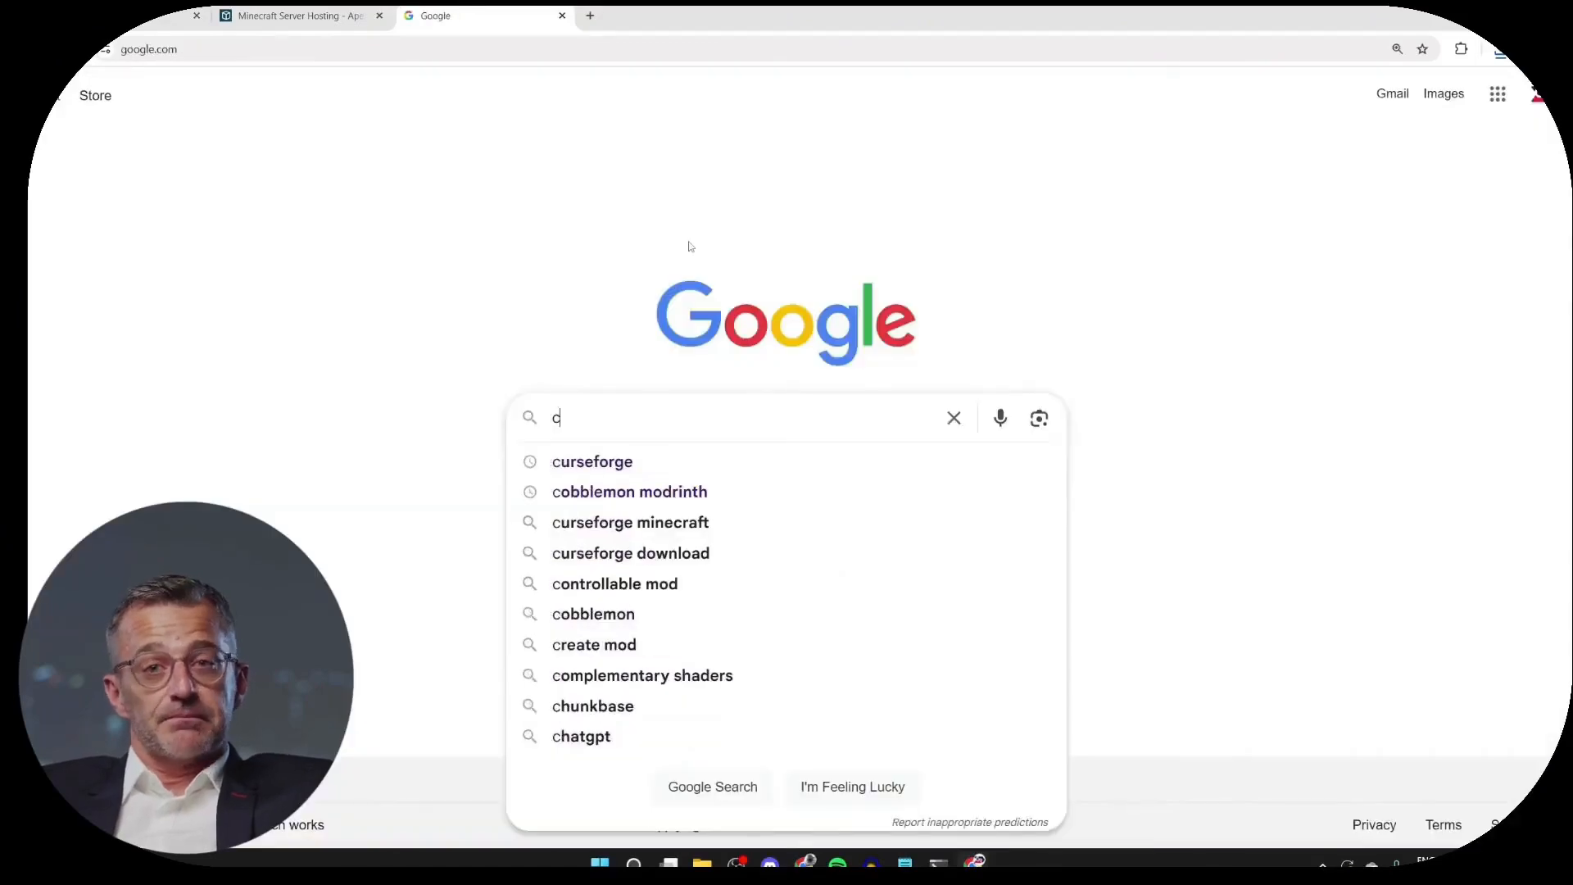
Search for CurseForge, enter its Minecraft catalogue and filter to shader packs
{"action": "left_click", "coordinate": [592, 462]}
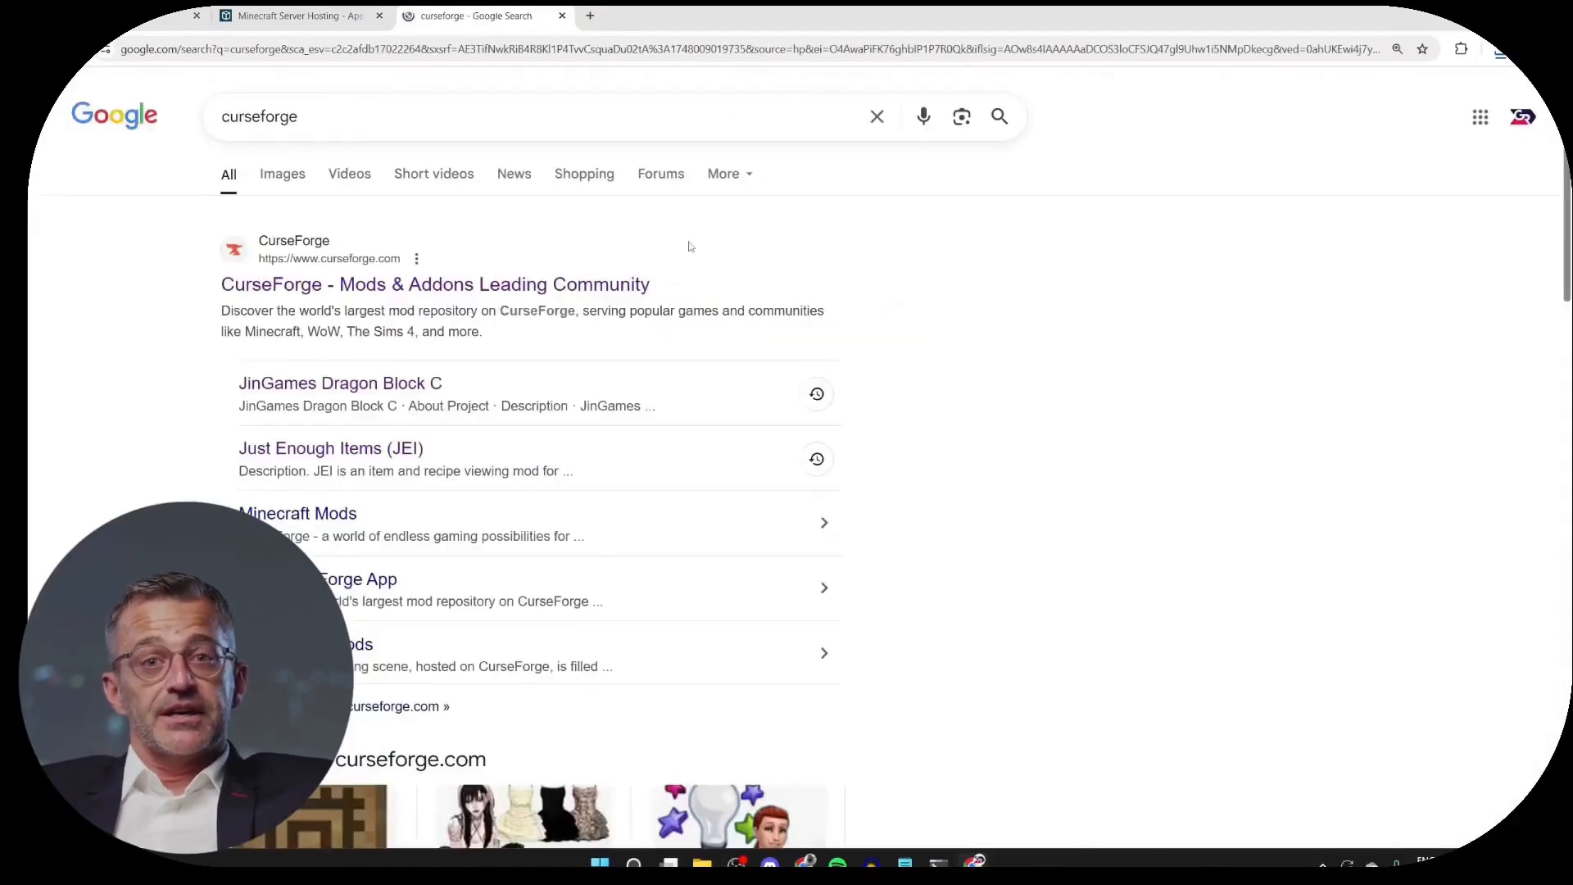
{"action": "left_click", "coordinate": [435, 286]}
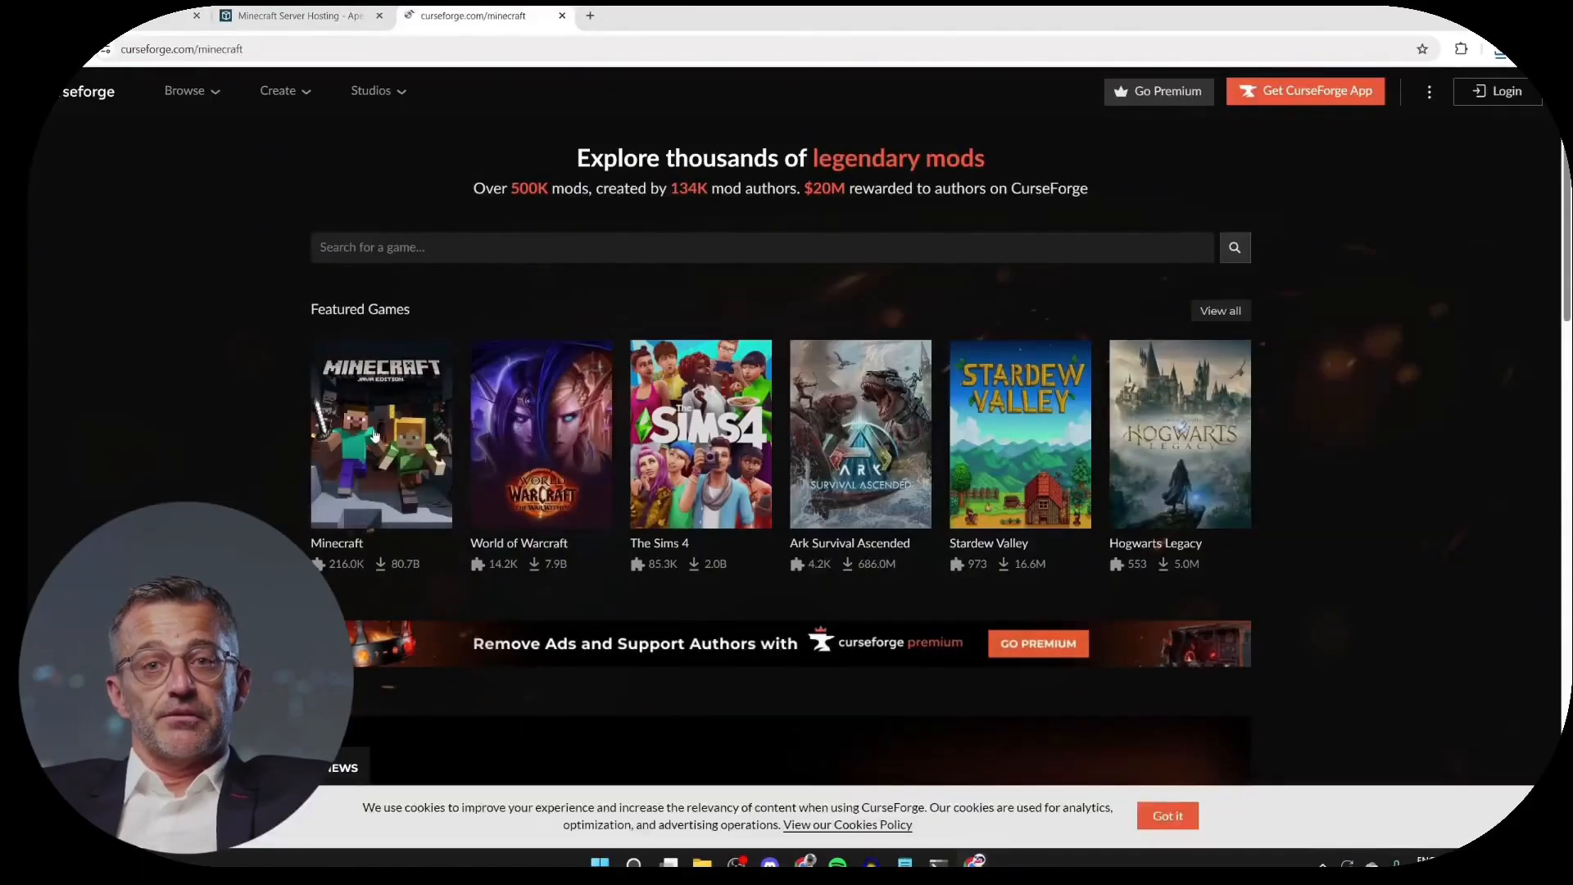
{"action": "left_click", "coordinate": [380, 435]}
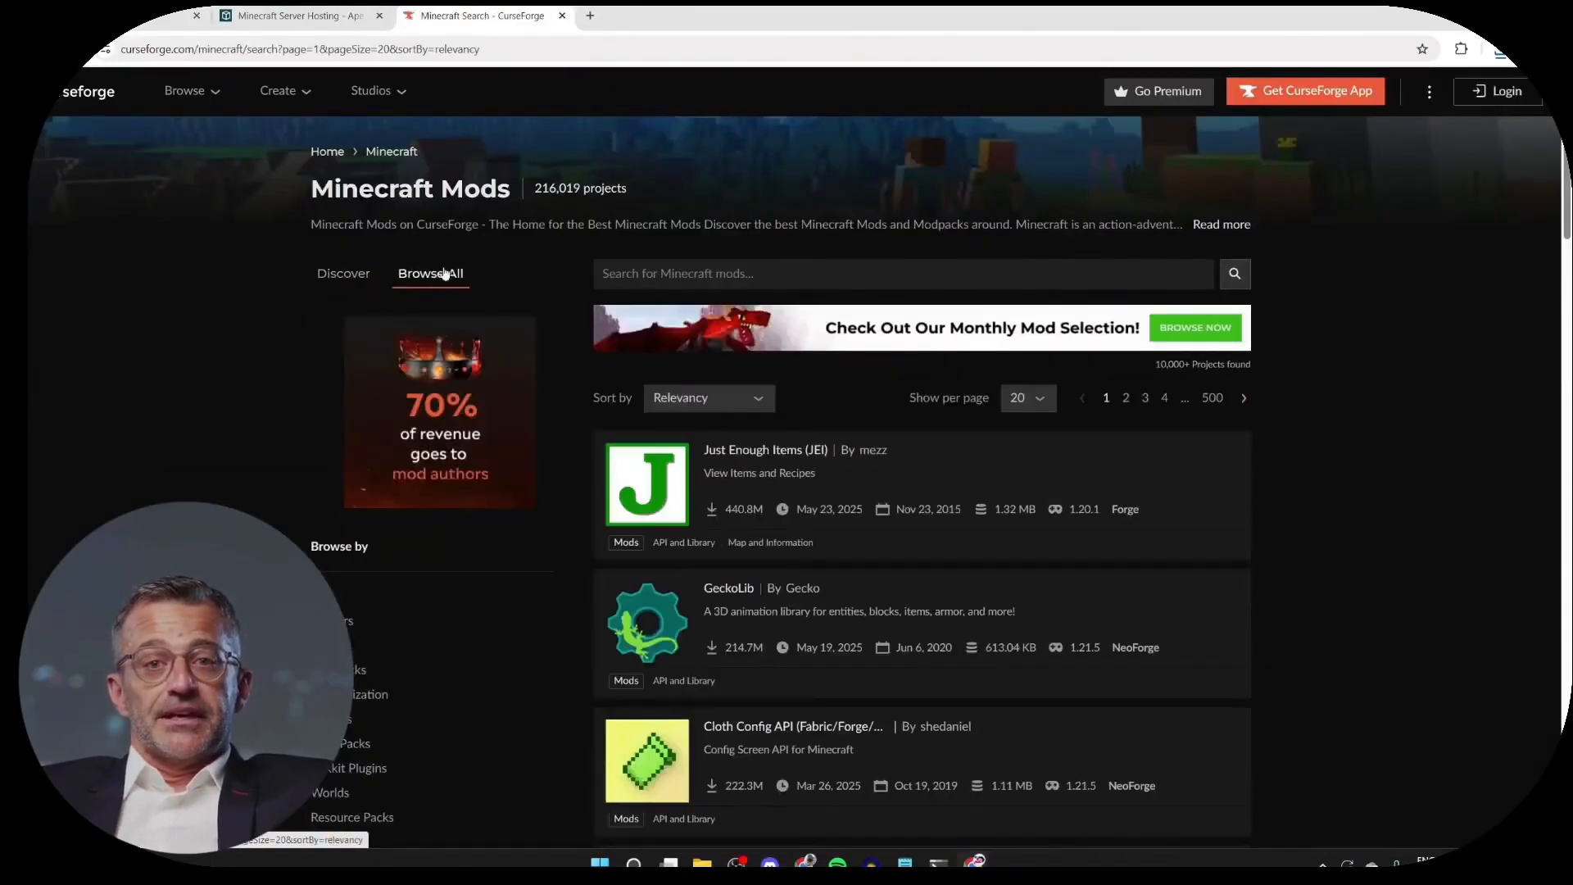
{"action": "scroll", "scroll_direction": "down", "scroll_amount": 3}
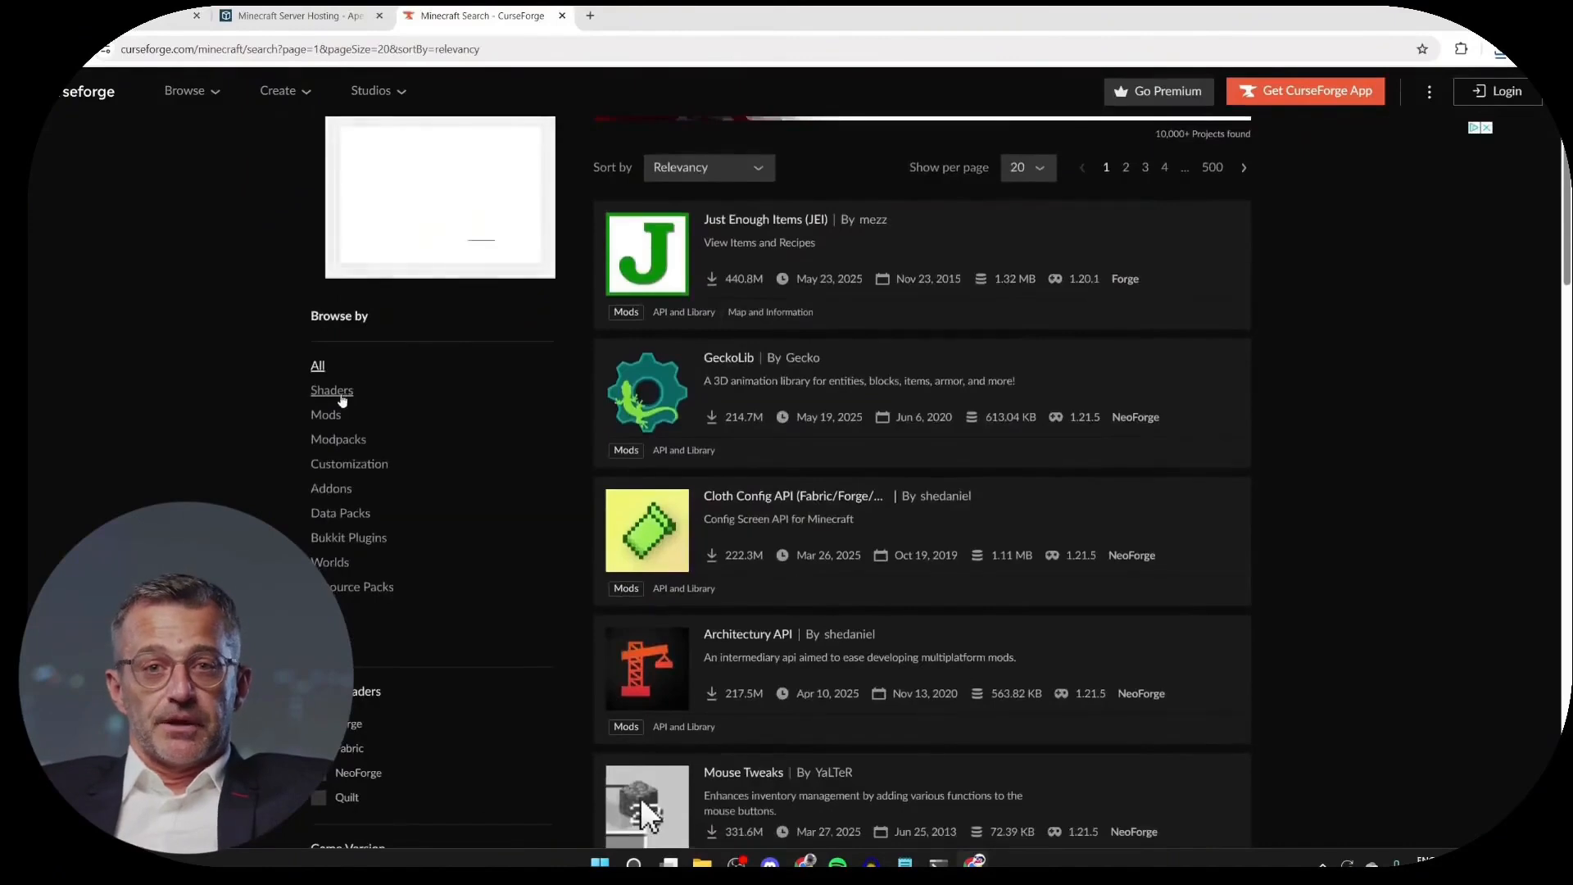
{"action": "left_click", "coordinate": [331, 390]}
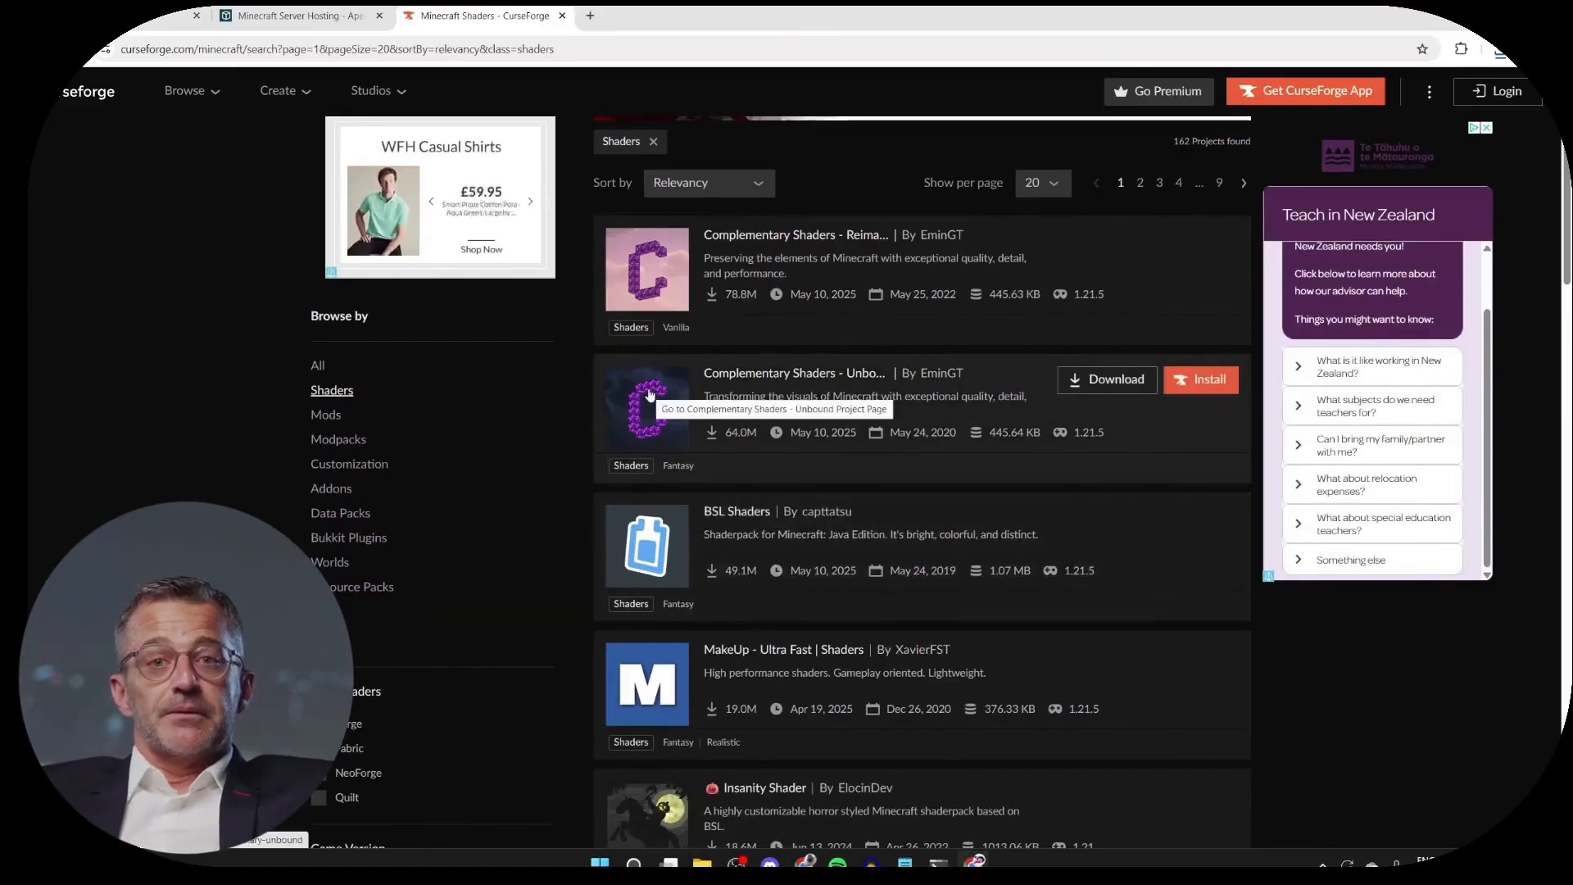
Download the Complementary Shaders Unbound r5.5.1 file from its project page
{"action": "left_click", "coordinate": [793, 374]}
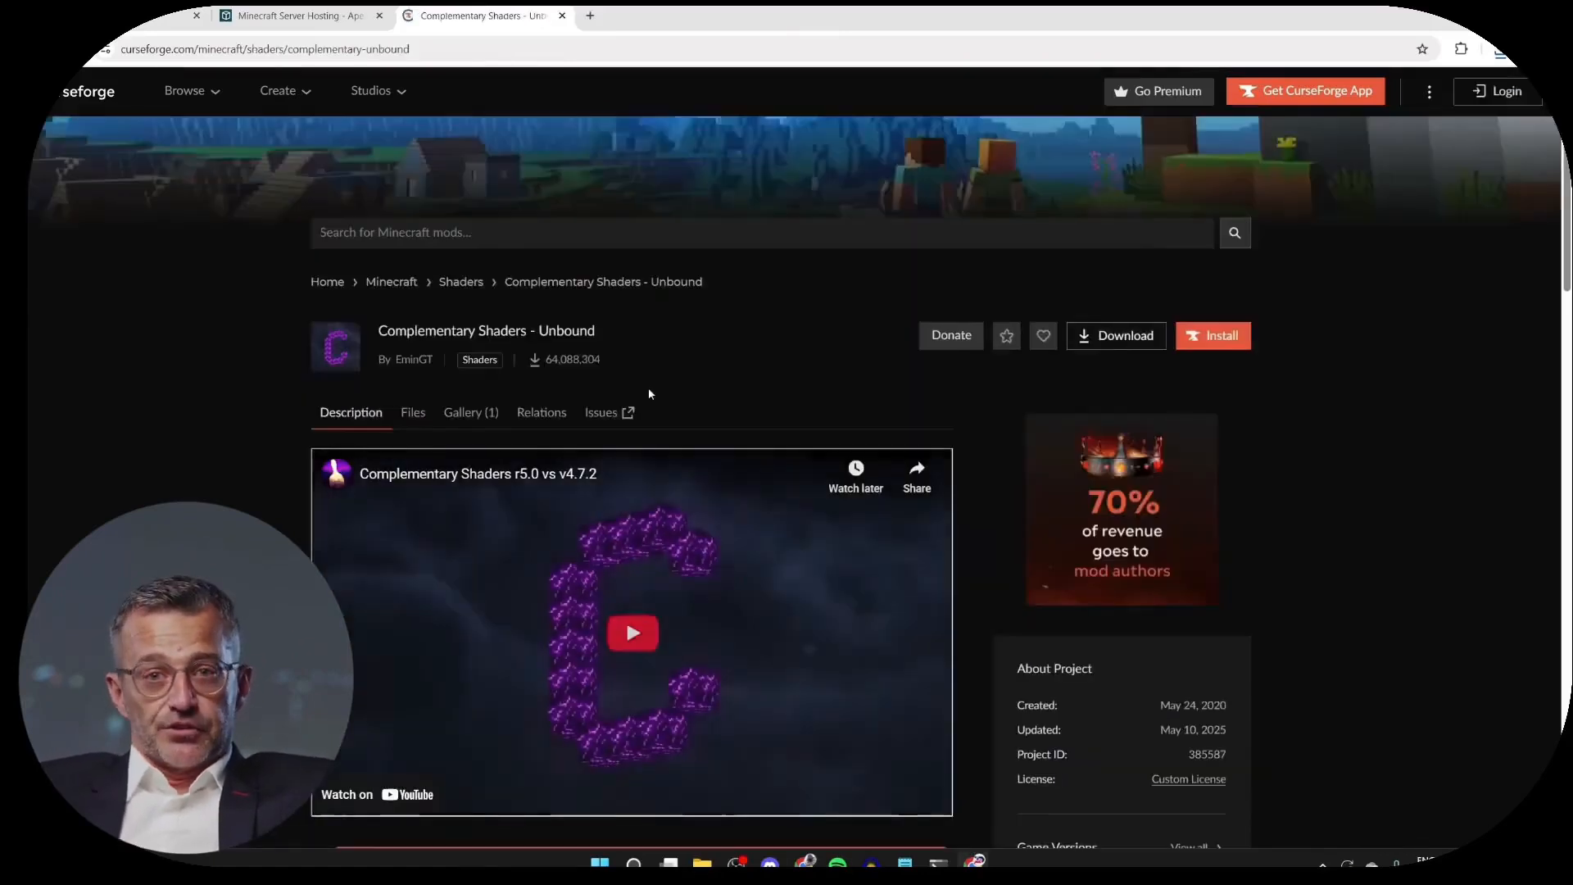
{"action": "left_click", "coordinate": [413, 413]}
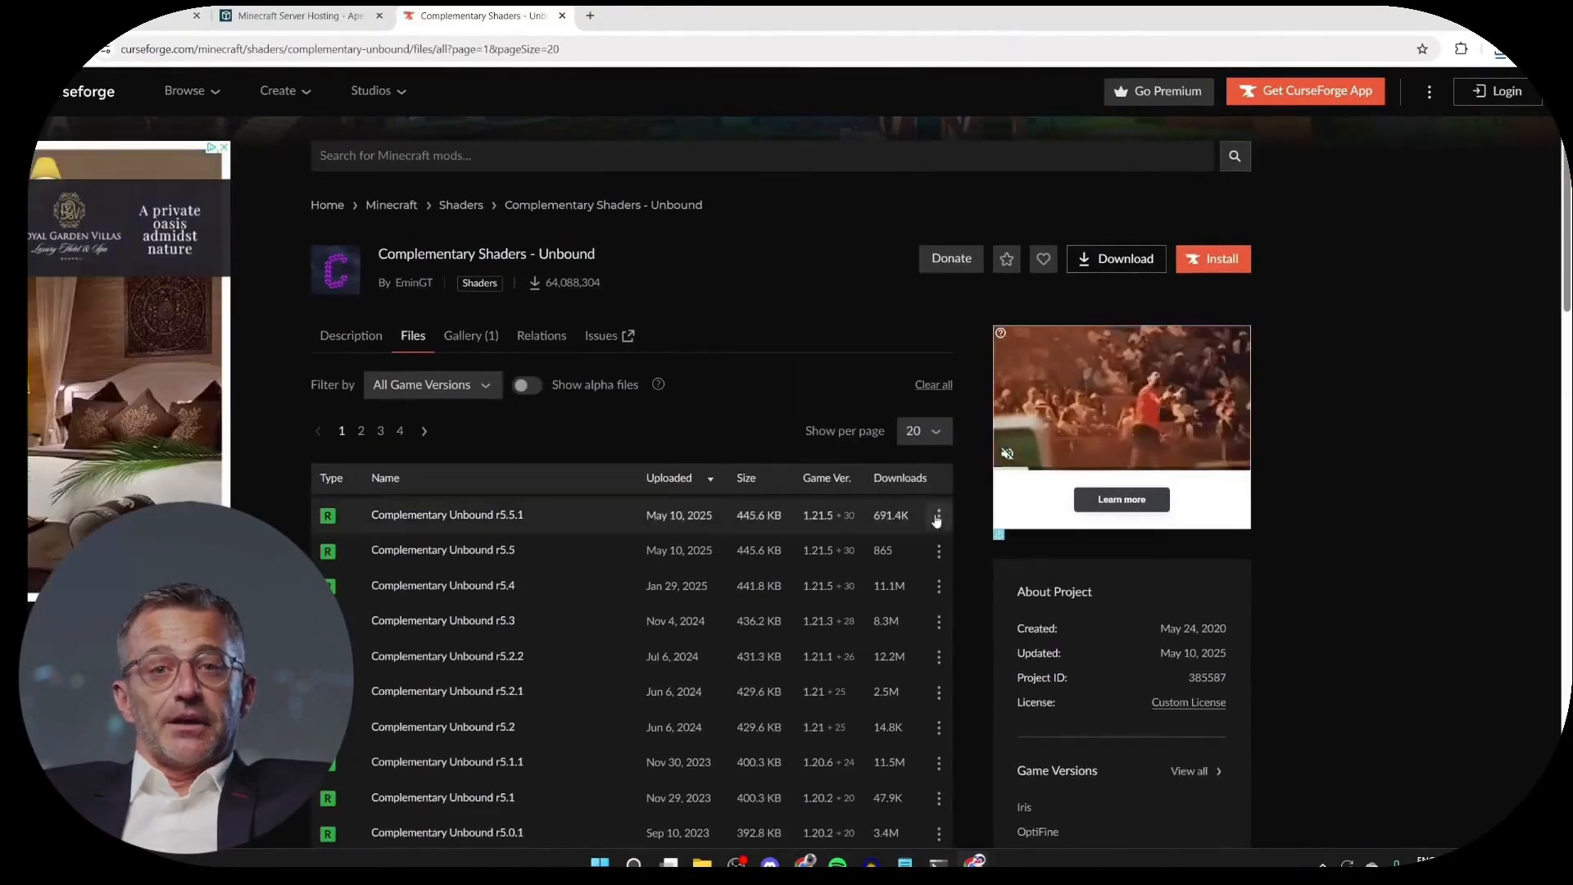
{"action": "left_click", "coordinate": [938, 515]}
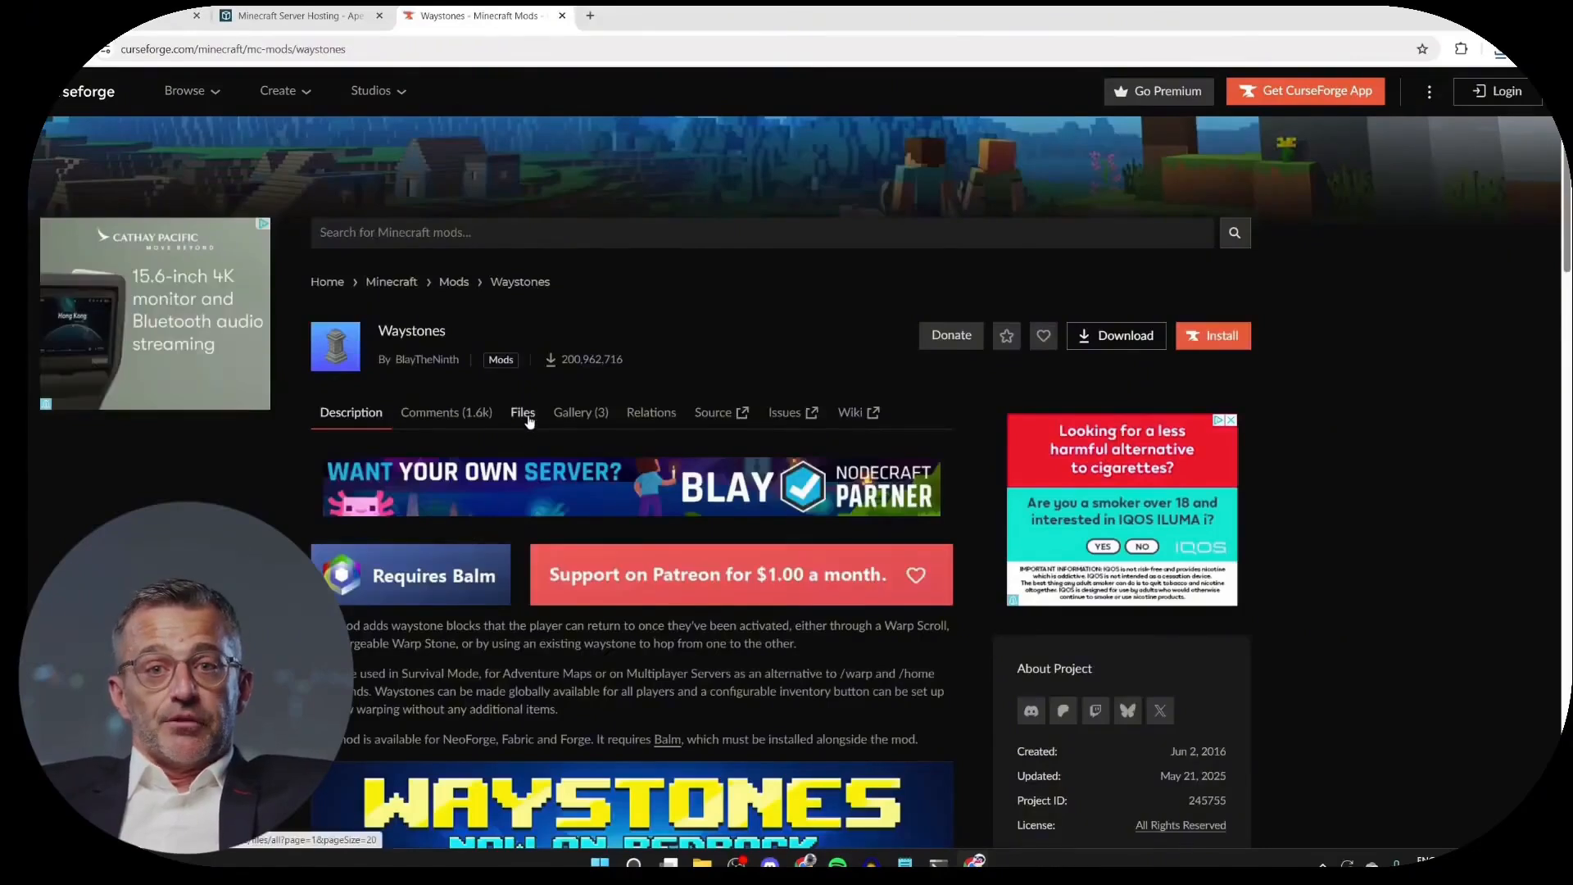
View the Waystones mod files narrowed to Forge builds for download
{"action": "left_click", "coordinate": [521, 413]}
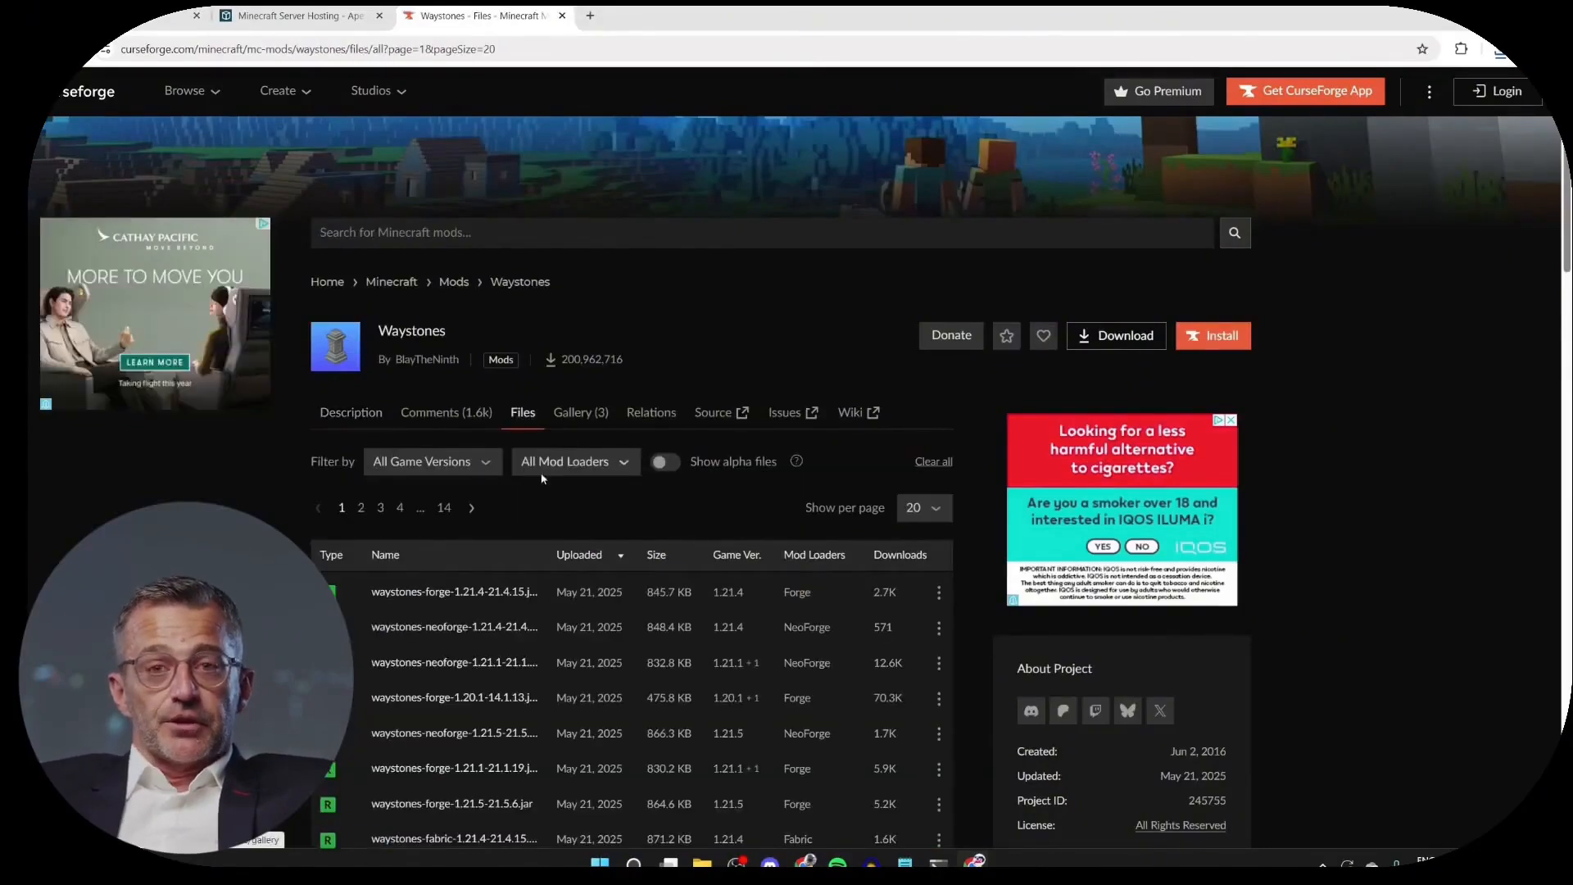
{"action": "left_click", "coordinate": [937, 593]}
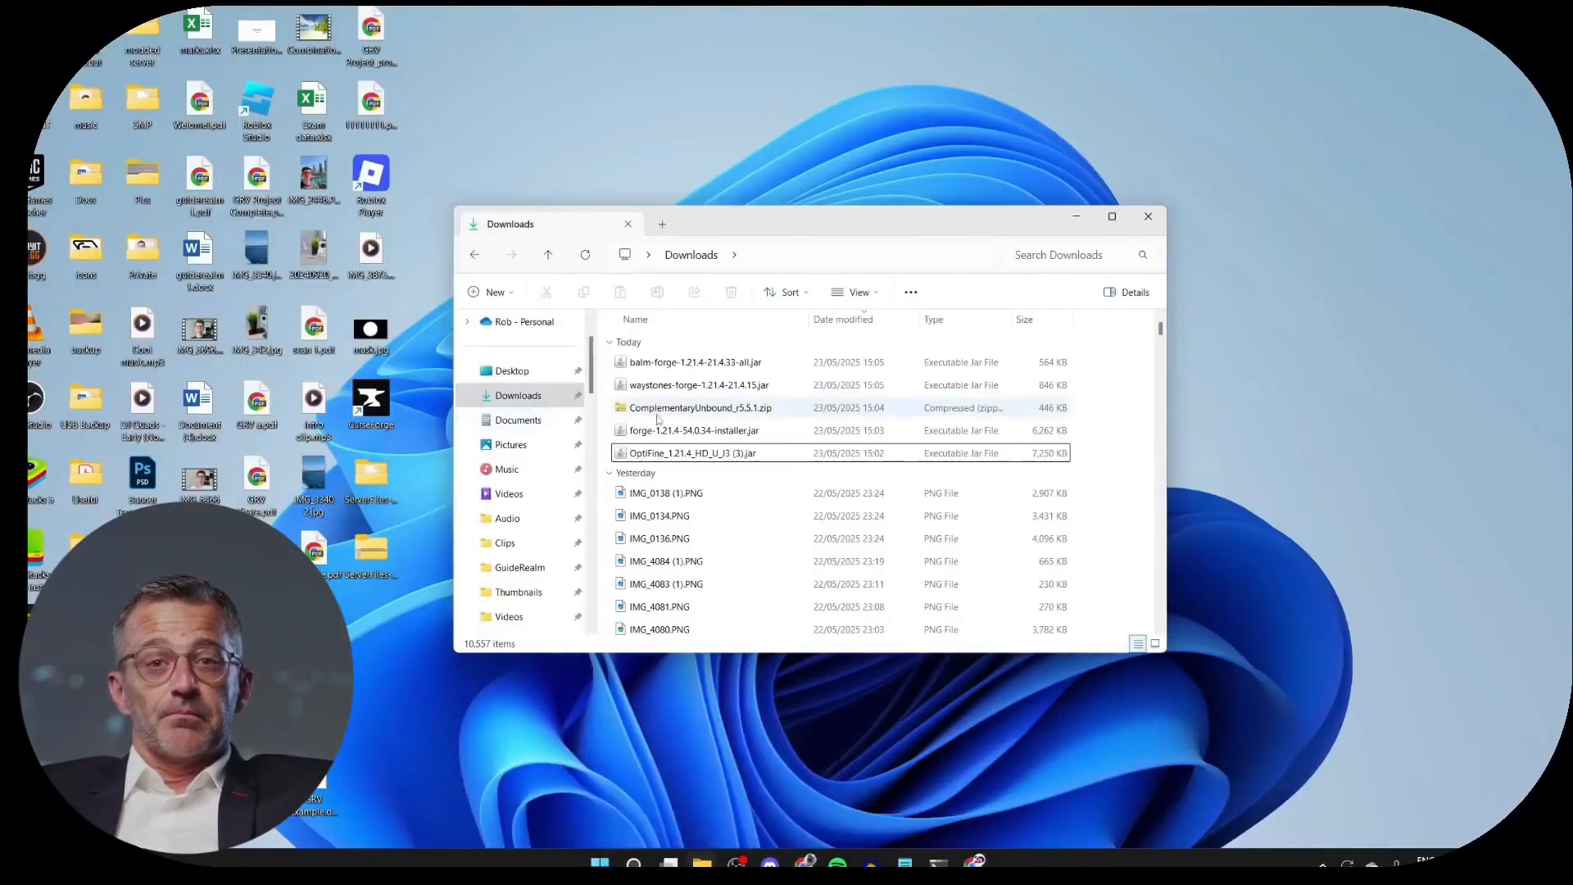
Run the downloaded Forge installer with Java and install the 1.21.4-54.0.34 client profile
{"action": "left_click", "coordinate": [694, 429]}
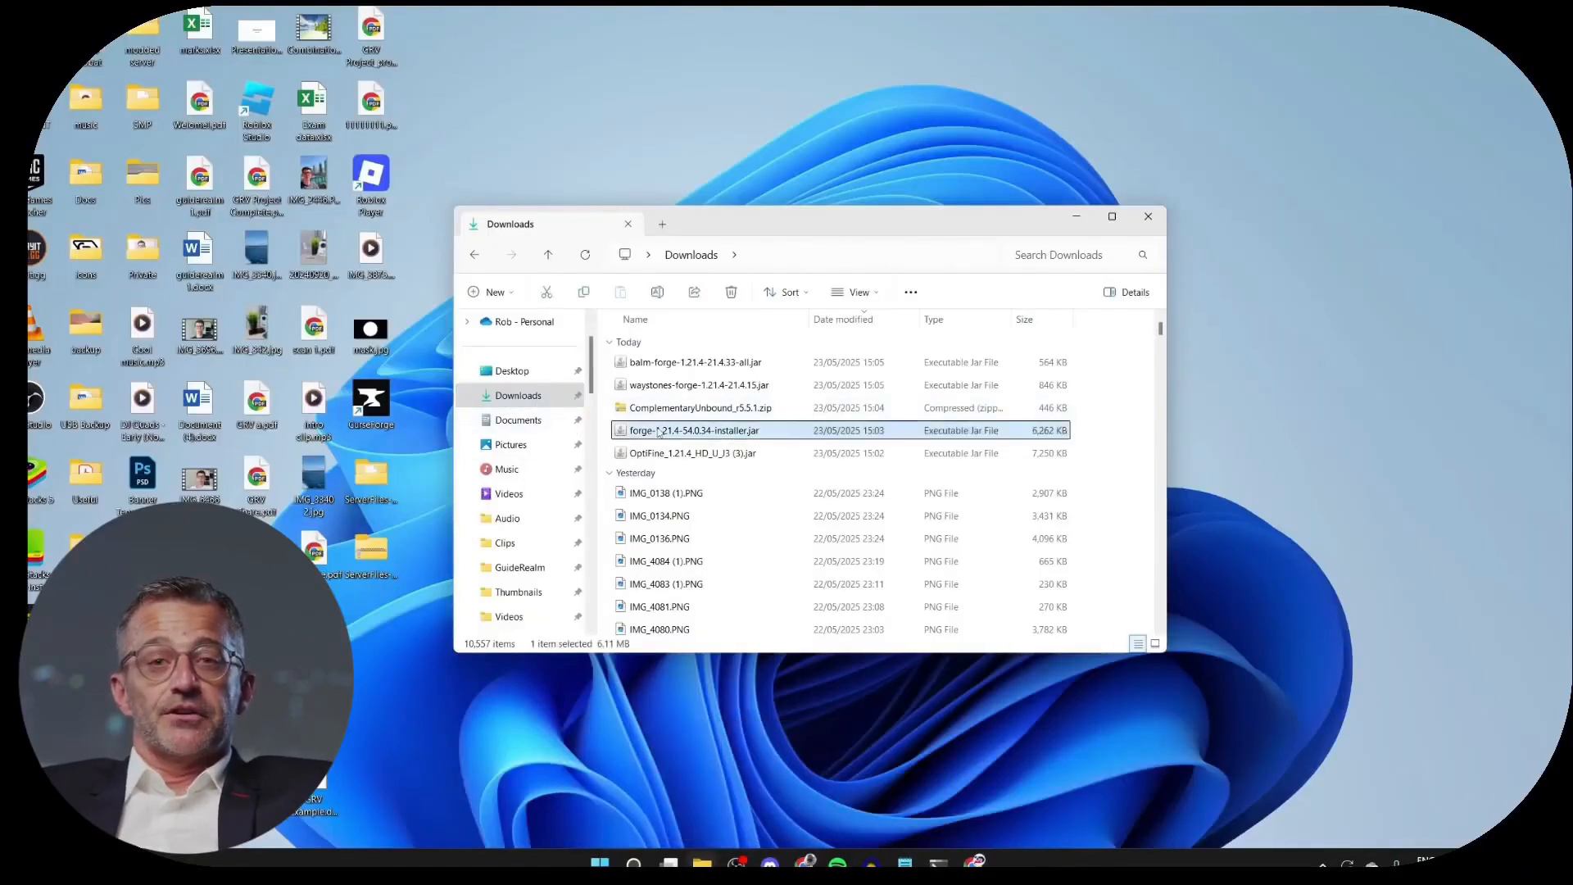
{"action": "double_click", "coordinate": [688, 429]}
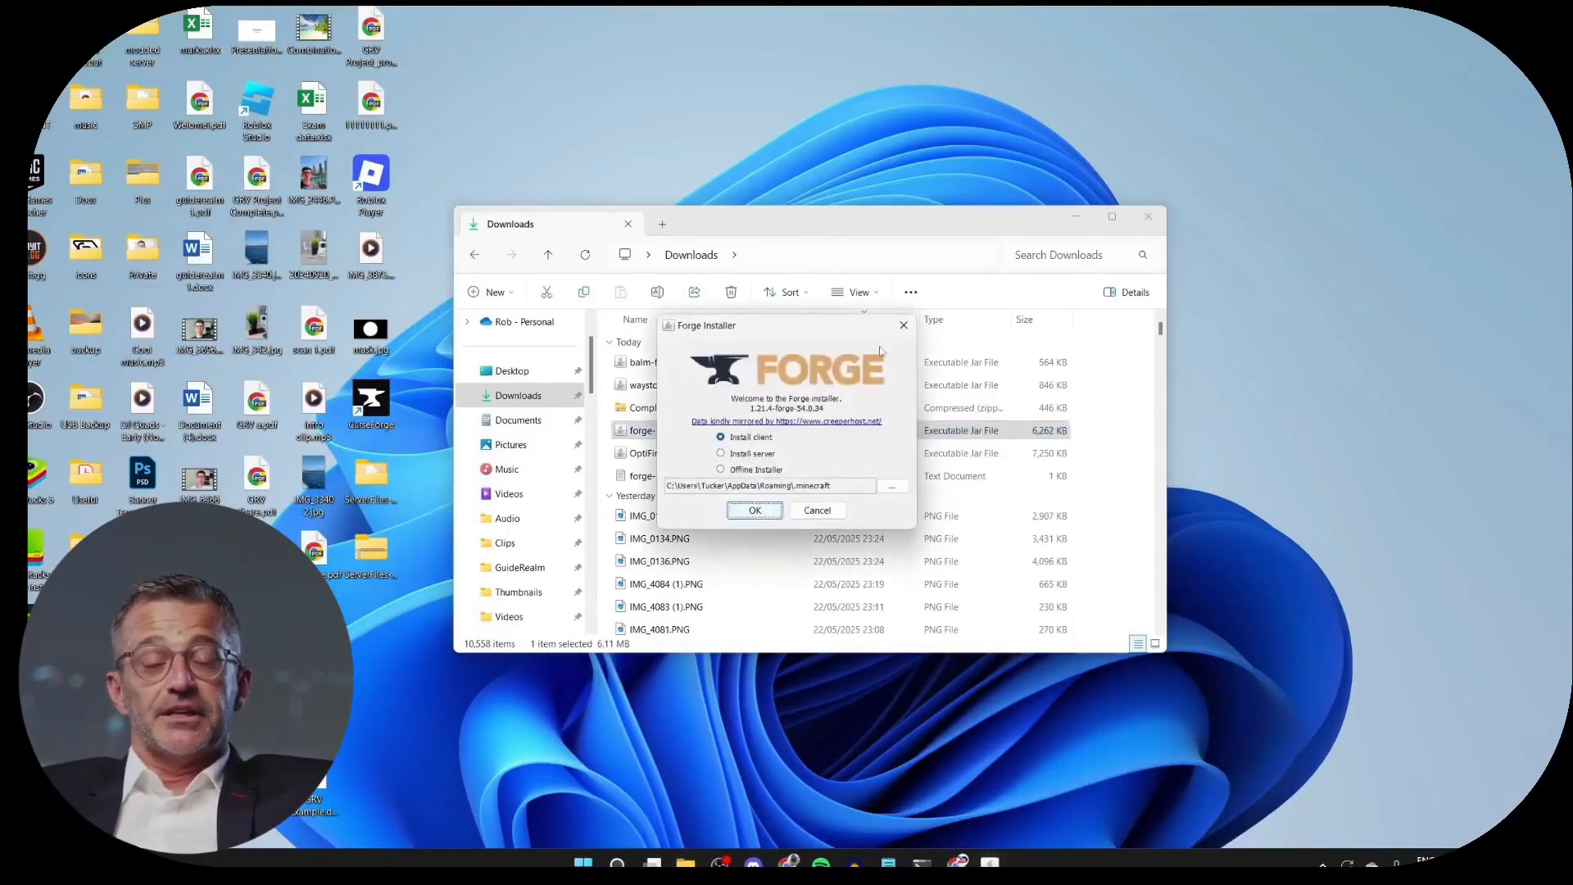
{"action": "mouse_move", "coordinate": [934, 685]}
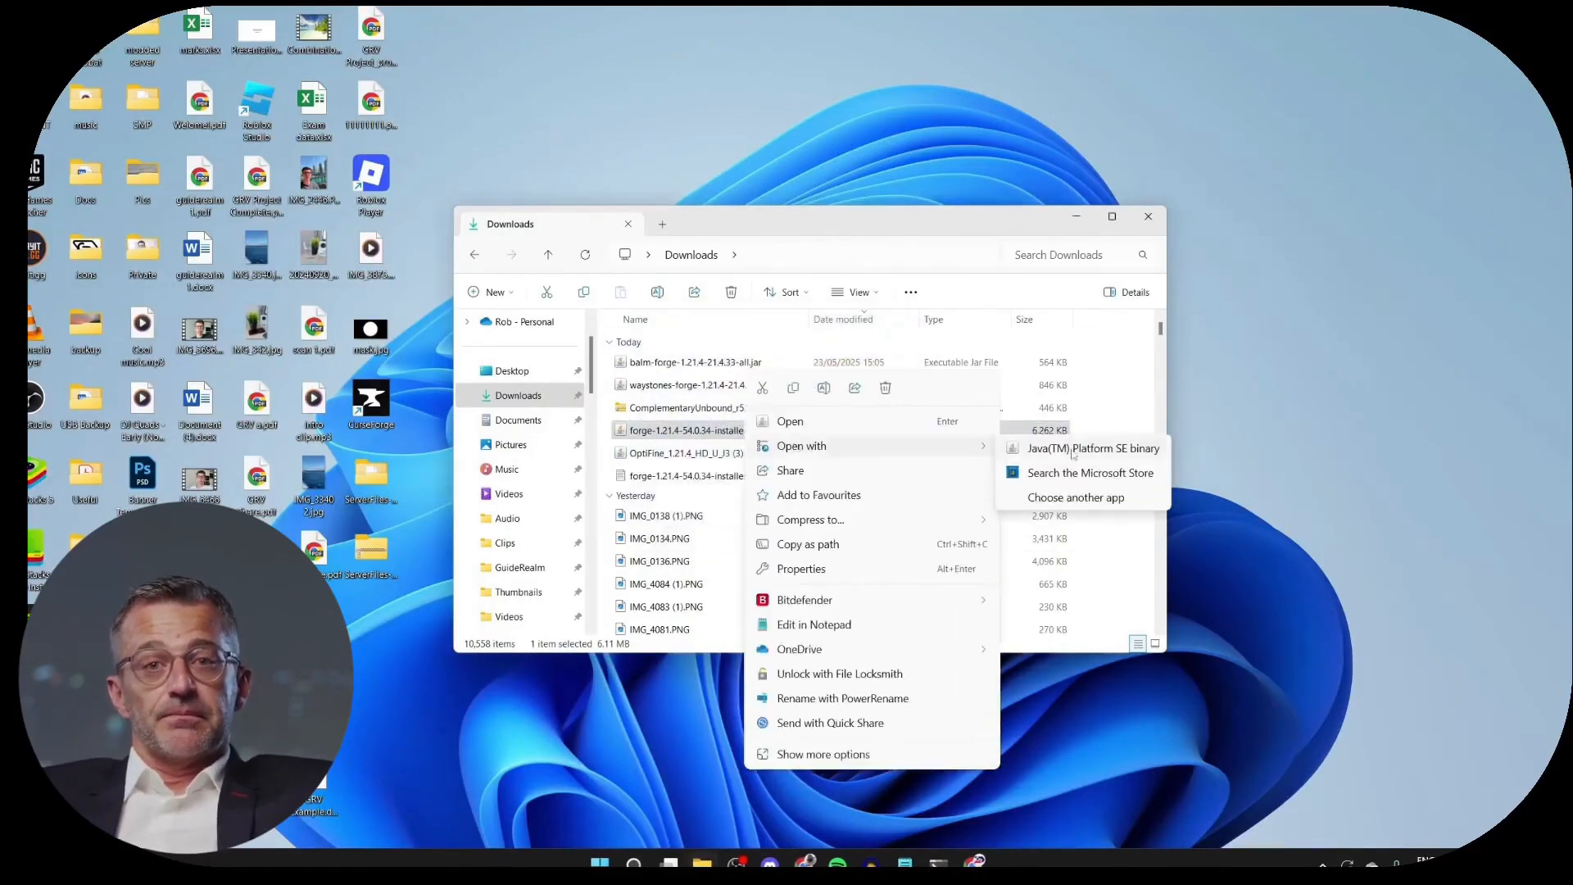
{"action": "left_click", "coordinate": [1085, 447]}
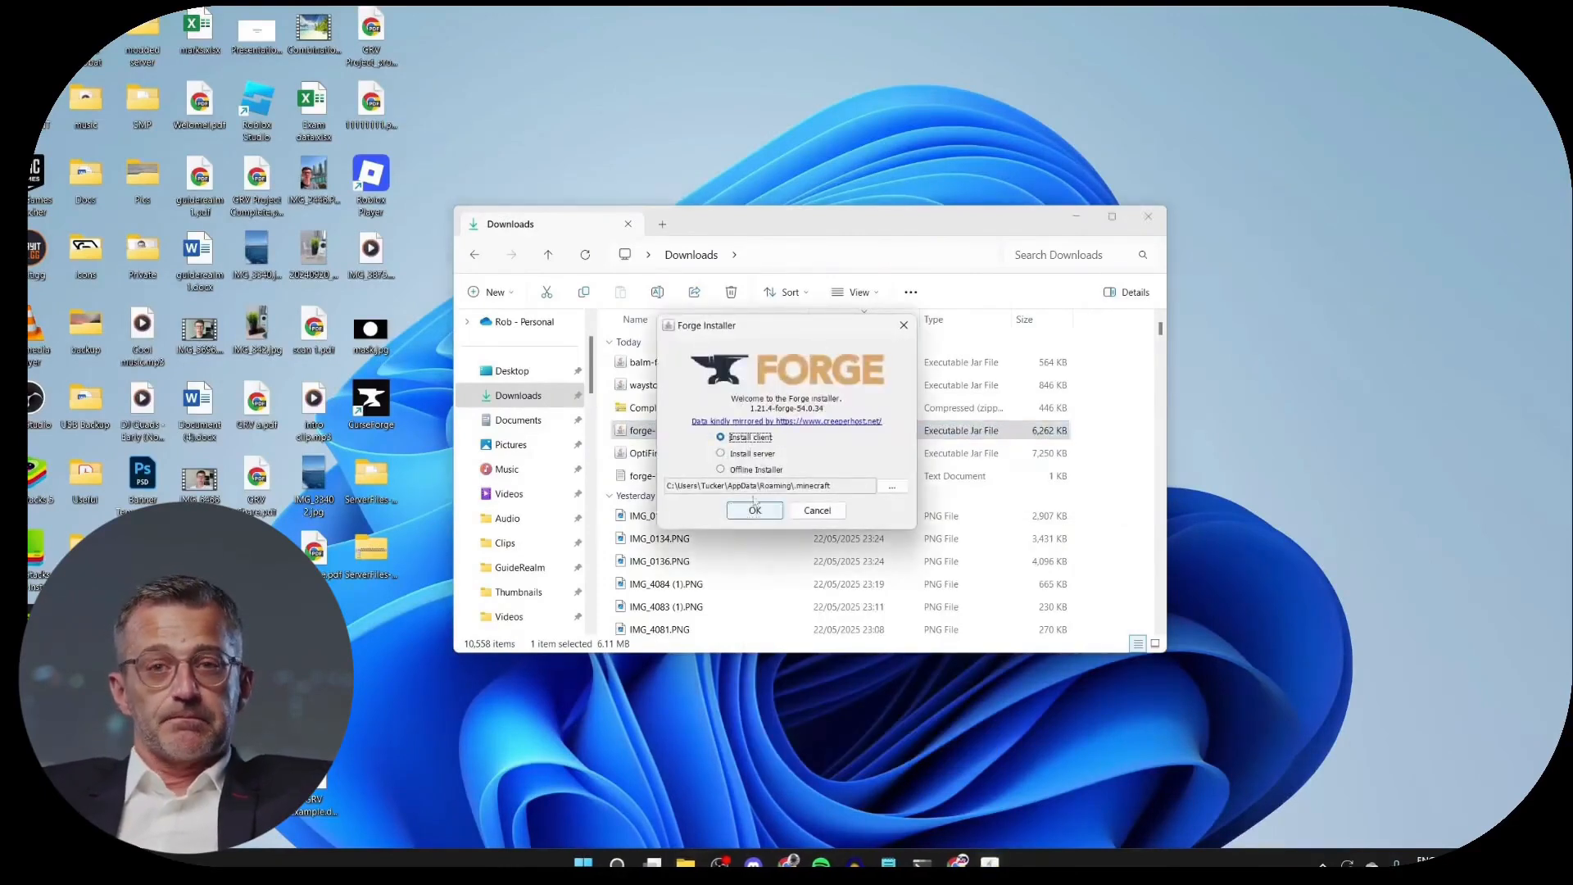
{"action": "left_click", "coordinate": [754, 511]}
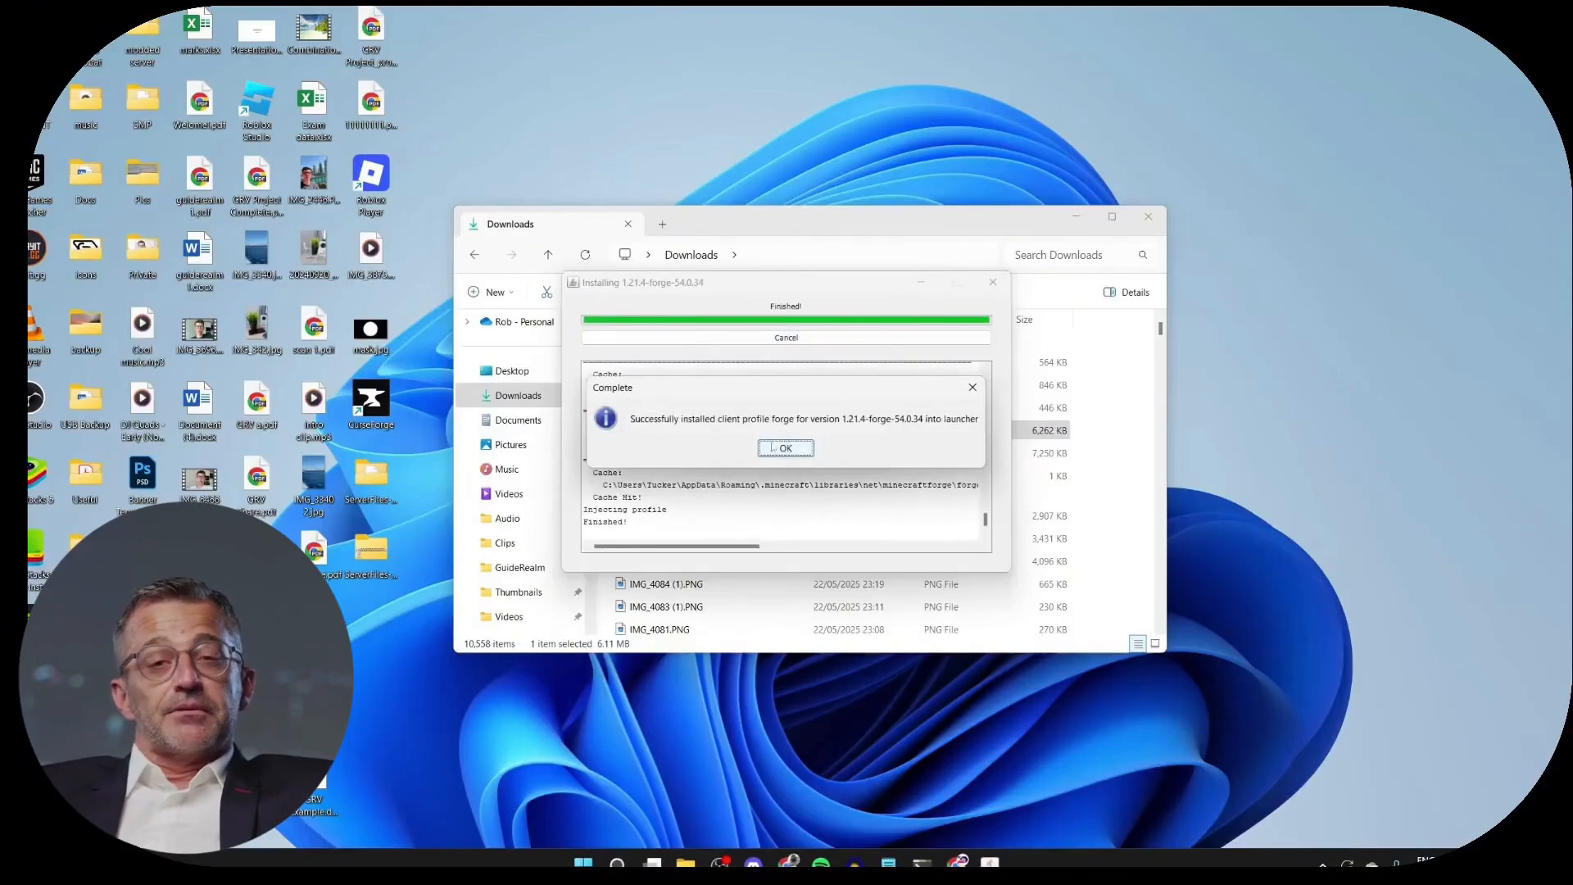
{"action": "left_click", "coordinate": [786, 447]}
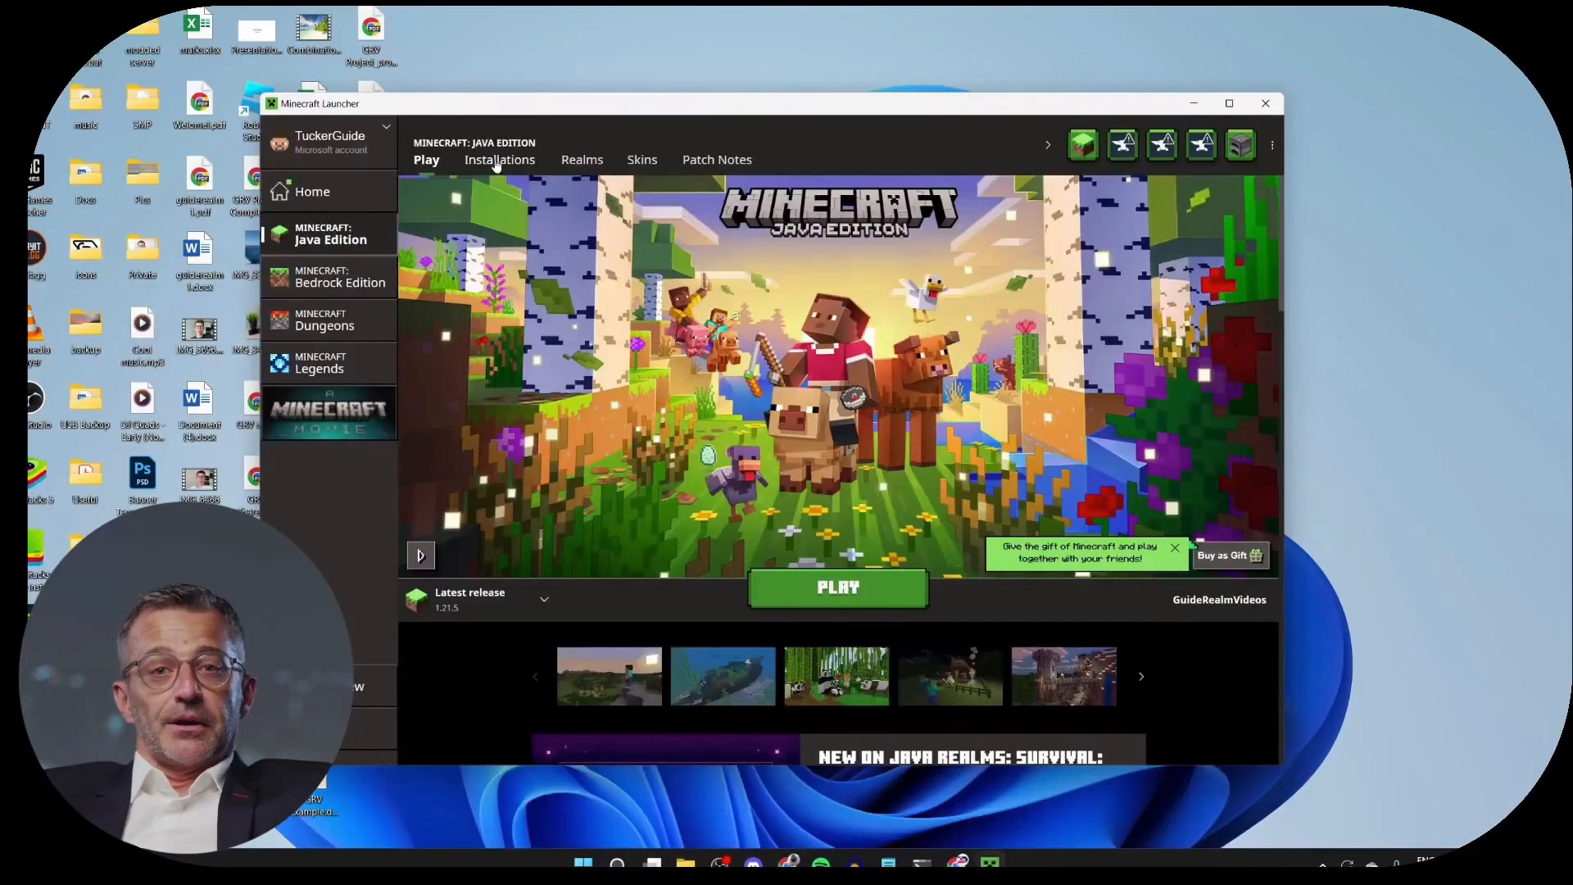
Locate the forge 1.21.4 installation in the launcher and open its game folder
{"action": "left_click", "coordinate": [498, 160]}
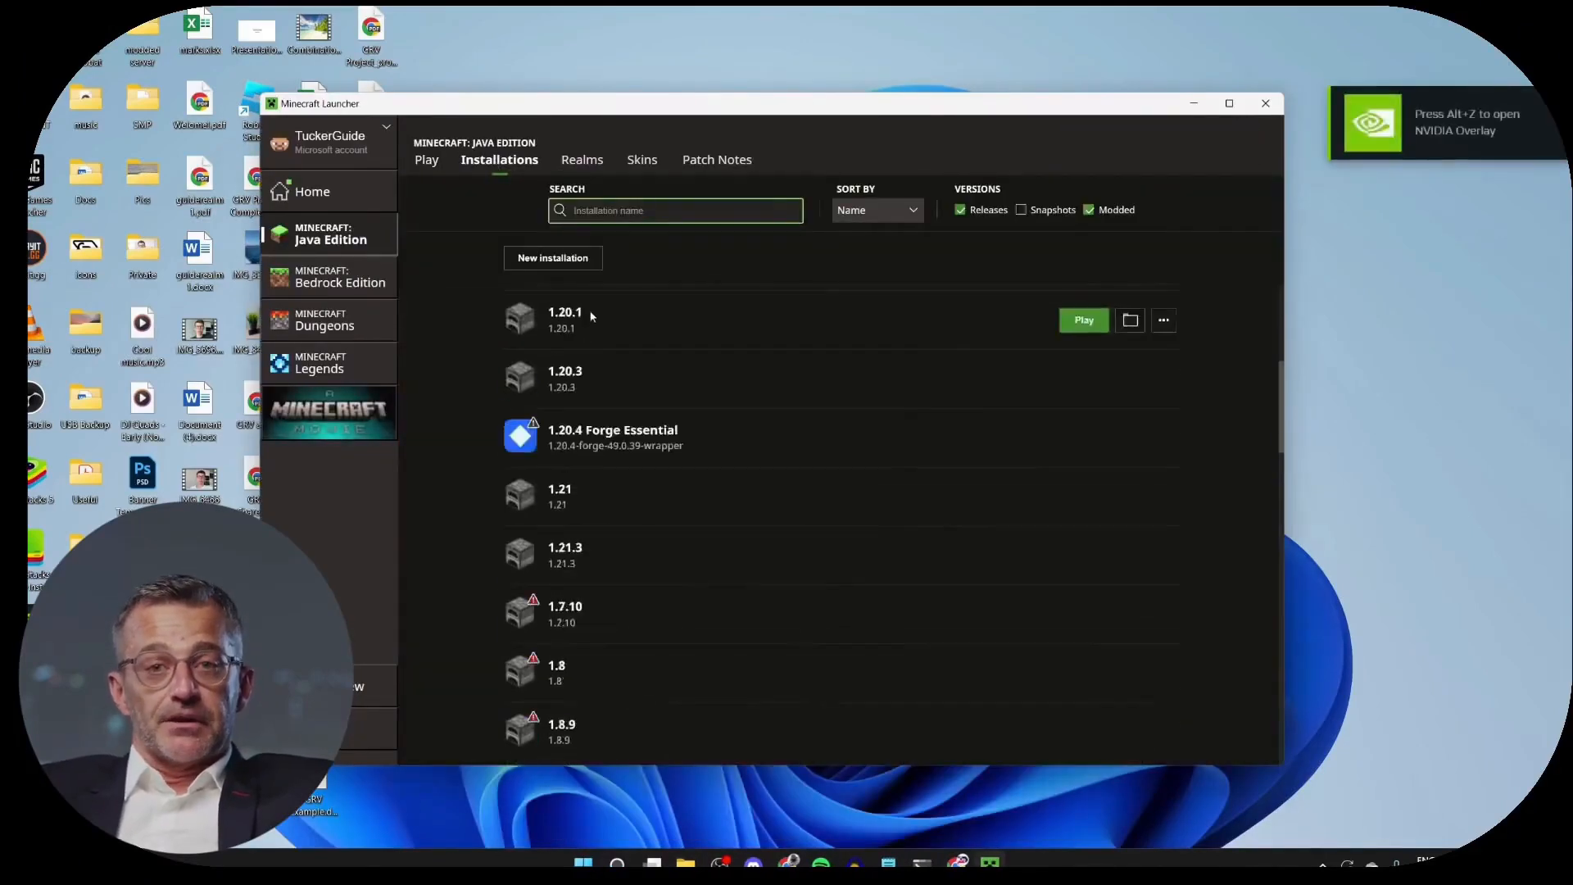
{"action": "scroll", "scroll_direction": "down", "scroll_amount": 3}
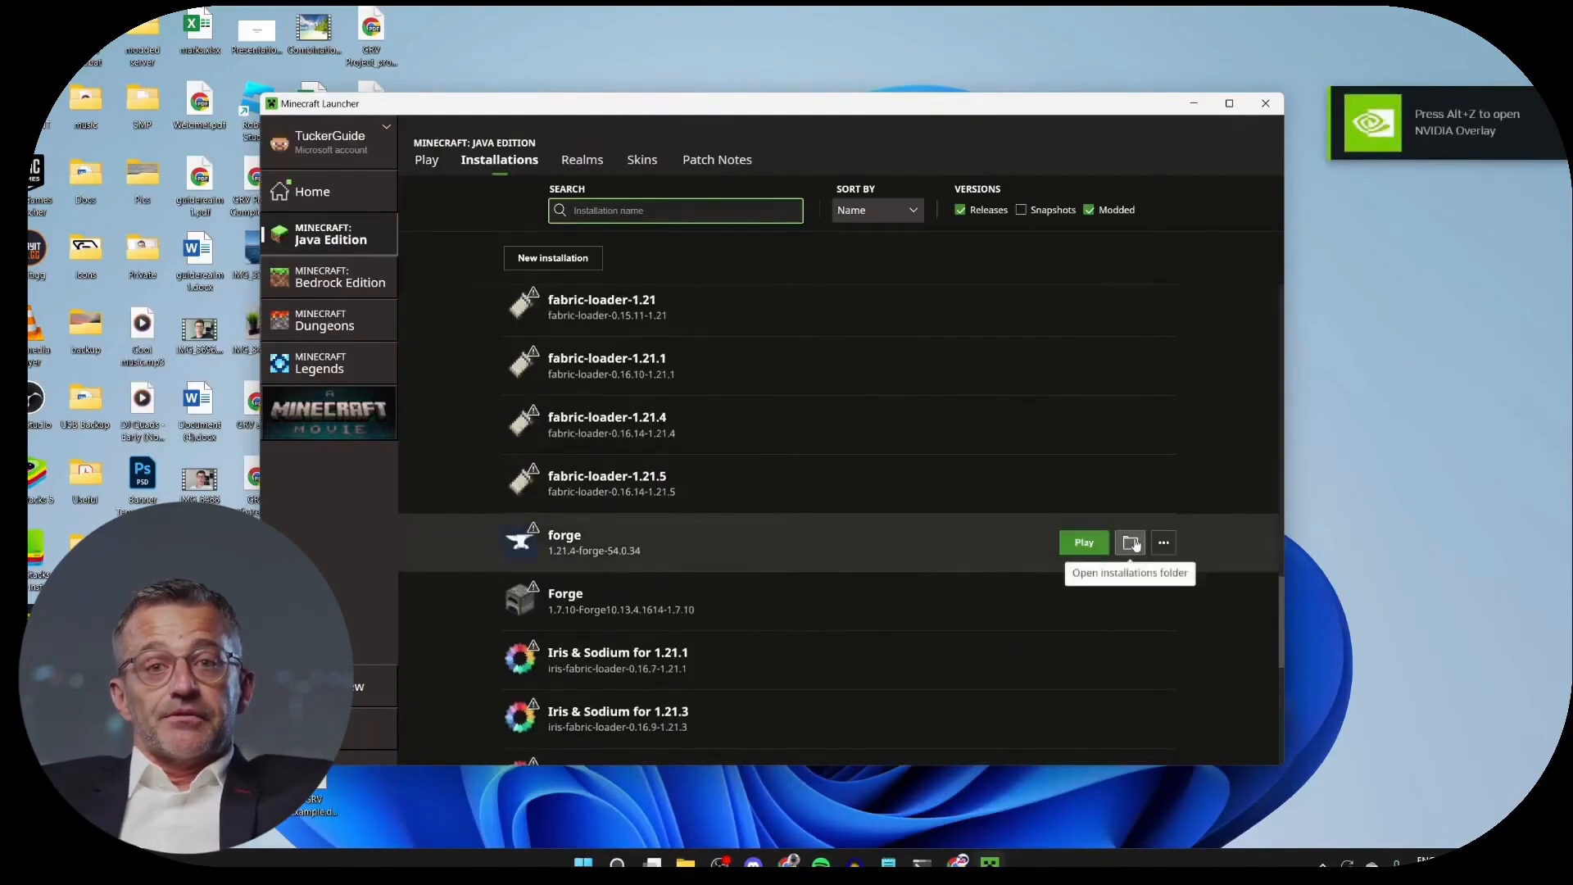
{"action": "left_click", "coordinate": [1129, 543]}
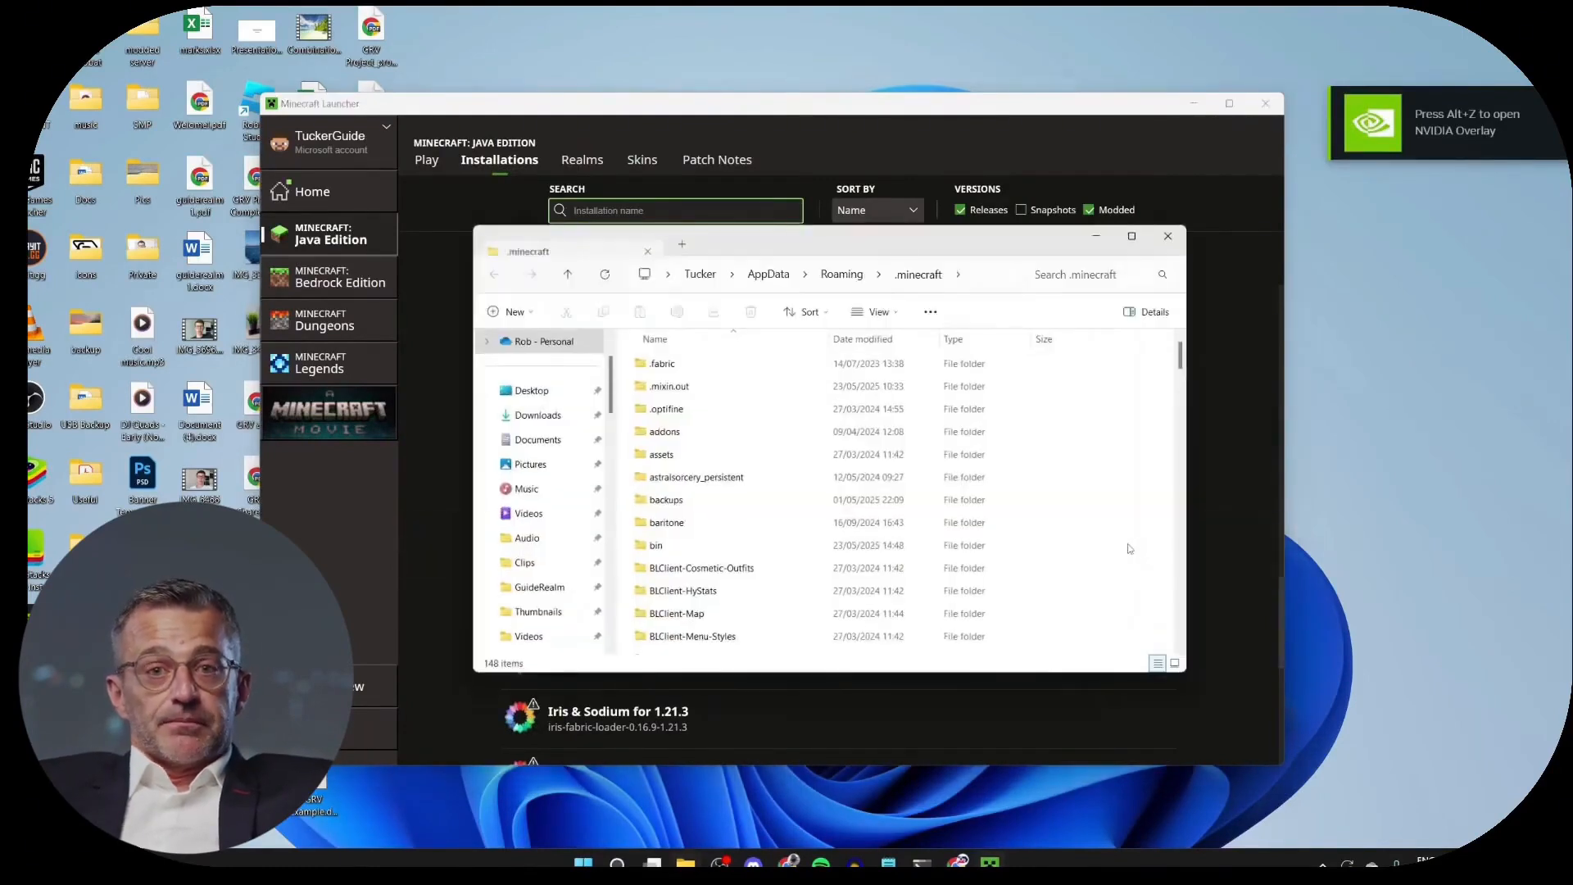
Enter the mods folder holding the OptiFine HD U J3 jar
{"action": "scroll", "scroll_direction": "down", "scroll_amount": 3}
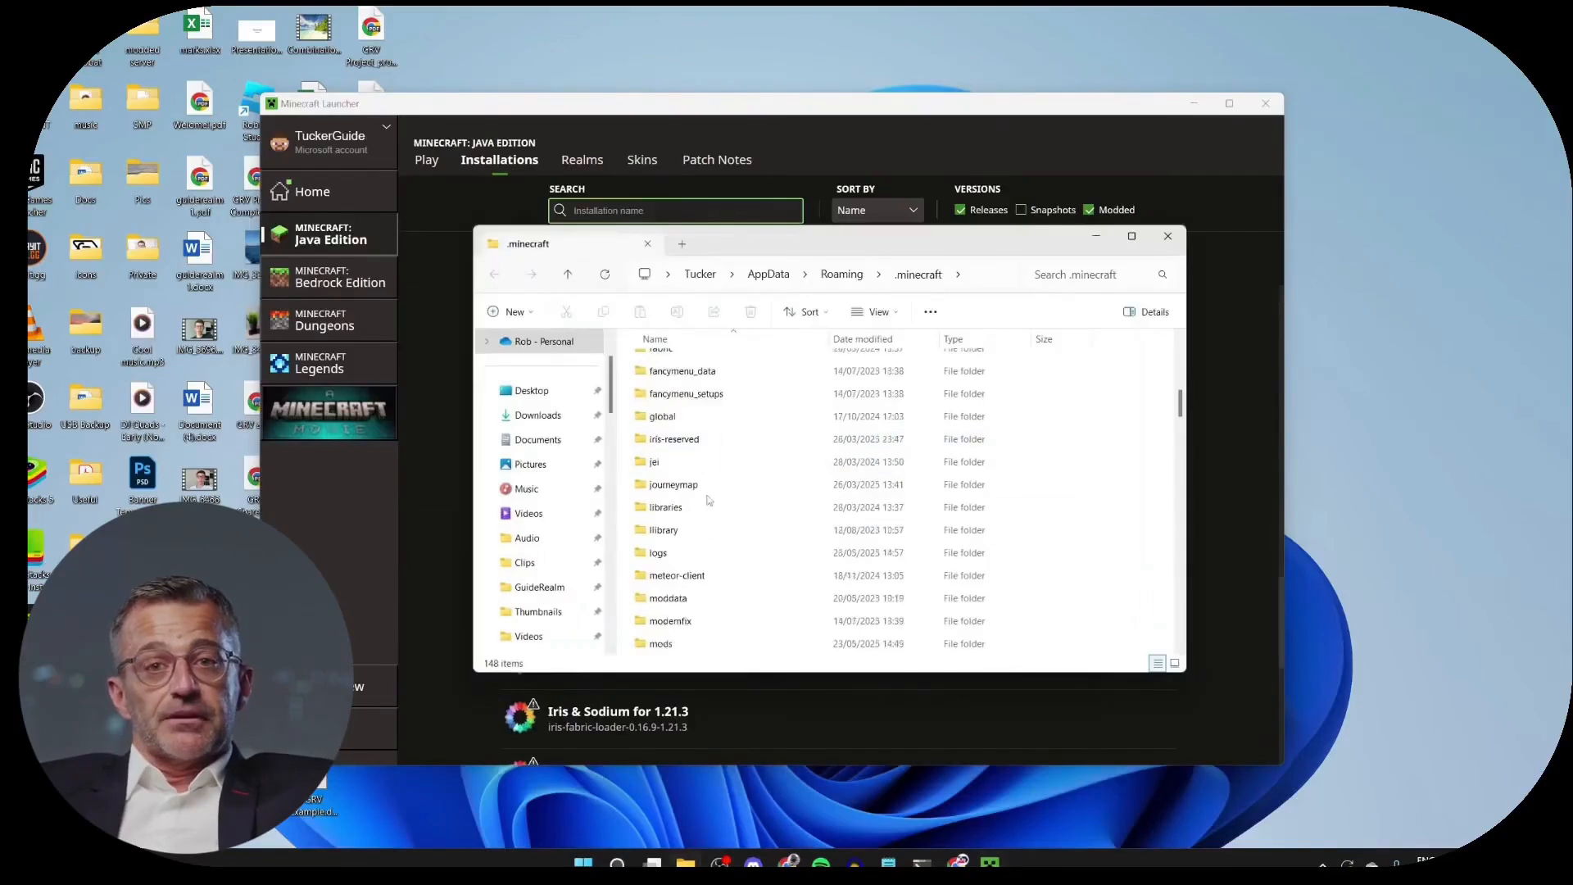
{"action": "double_click", "coordinate": [659, 643]}
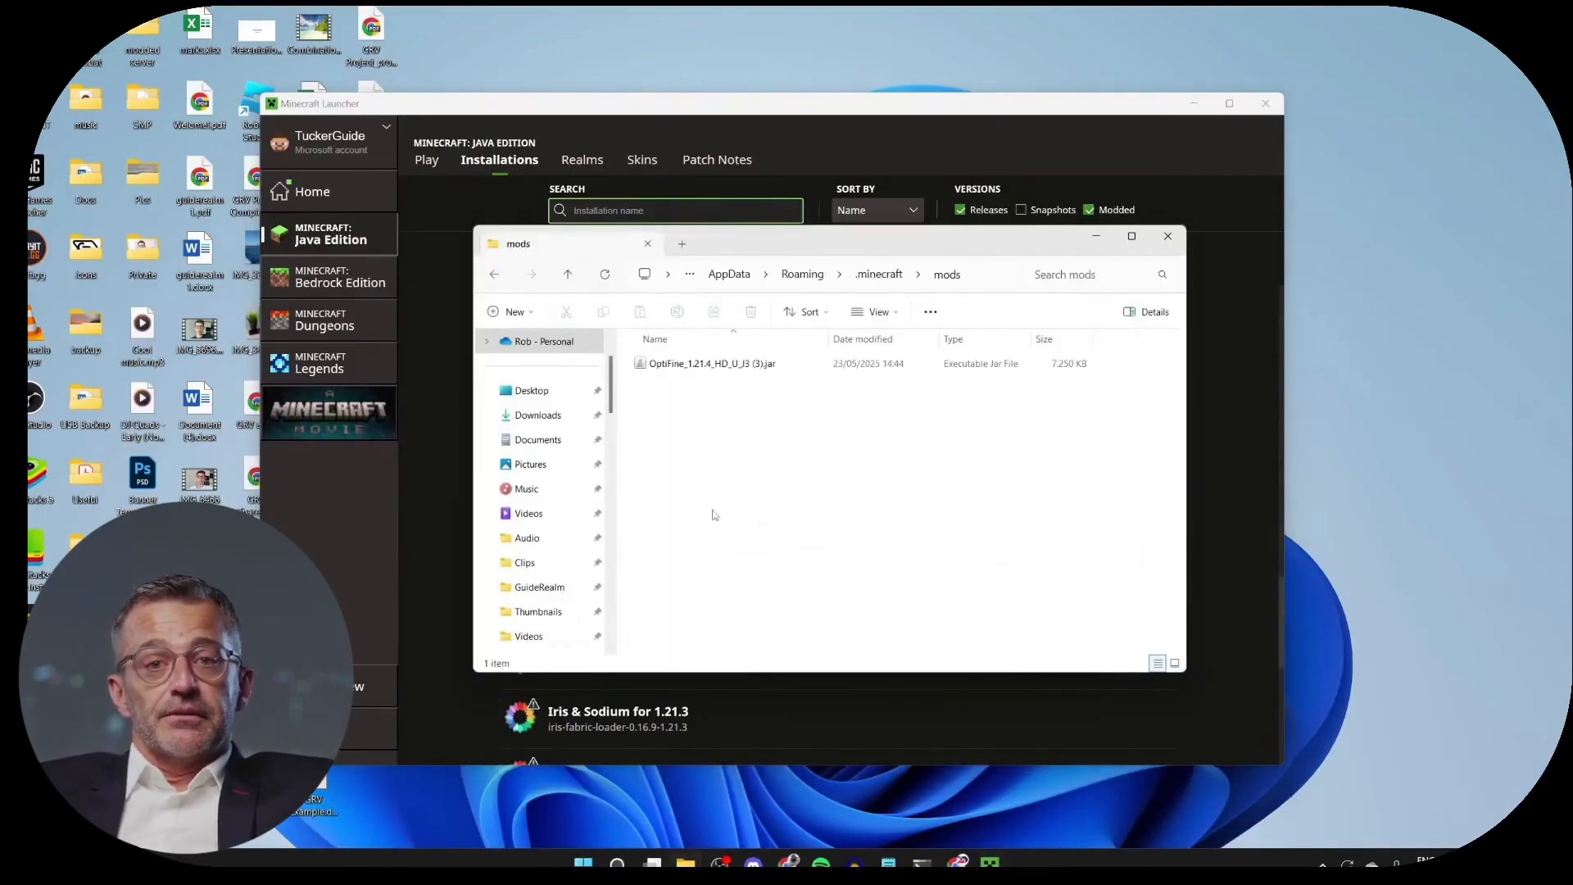
{"action": "left_click", "coordinate": [711, 362]}
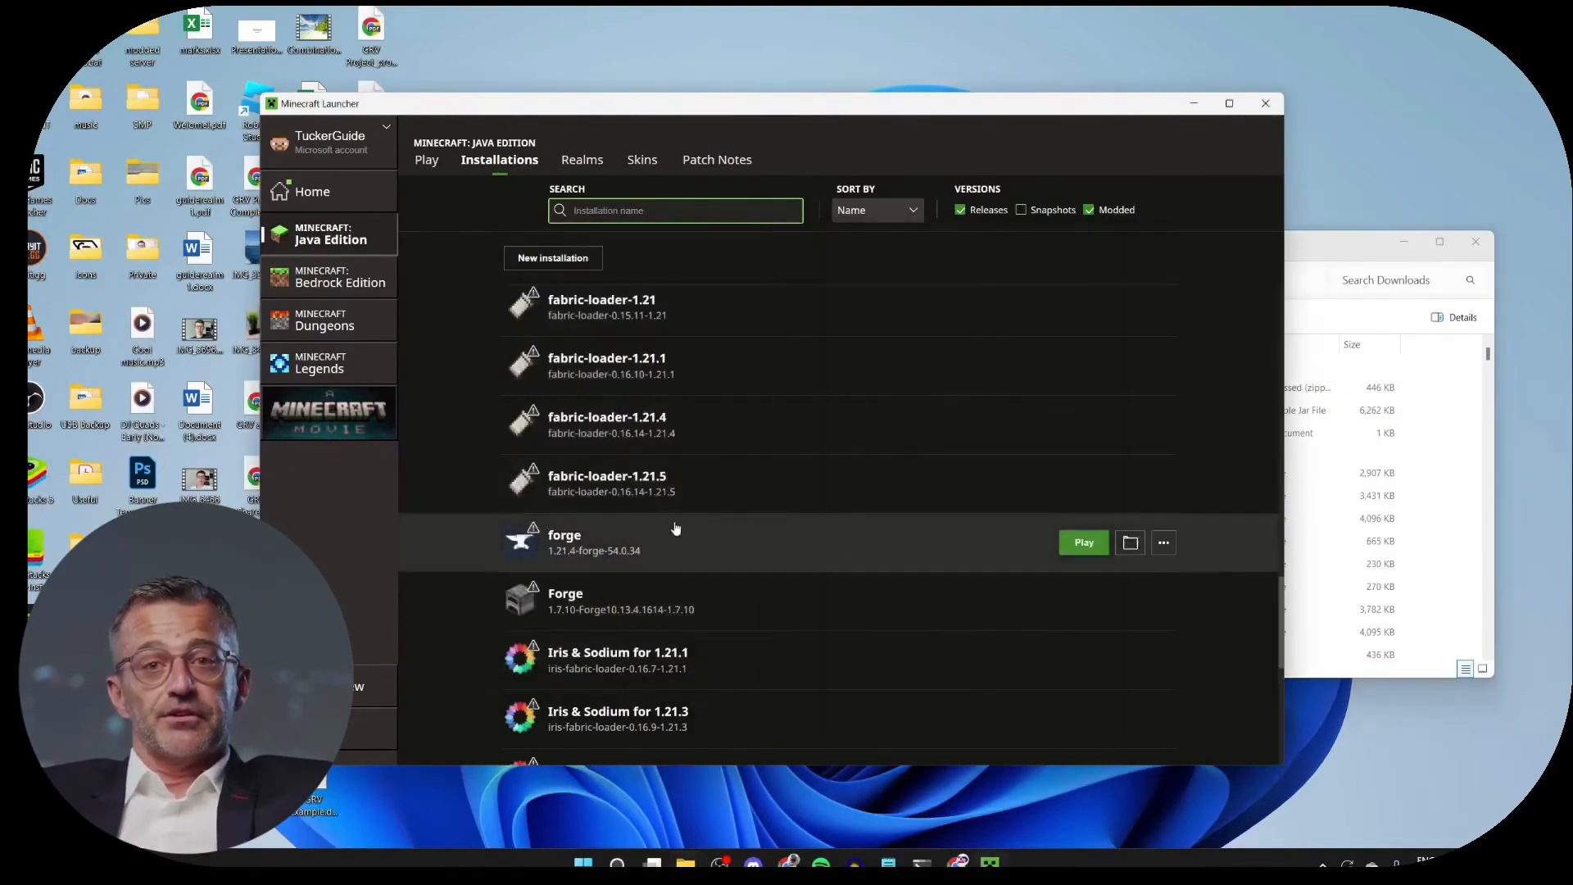
Launch the forge profile, take a Waystone from the creative inventory and pause the game
{"action": "left_click", "coordinate": [1083, 542]}
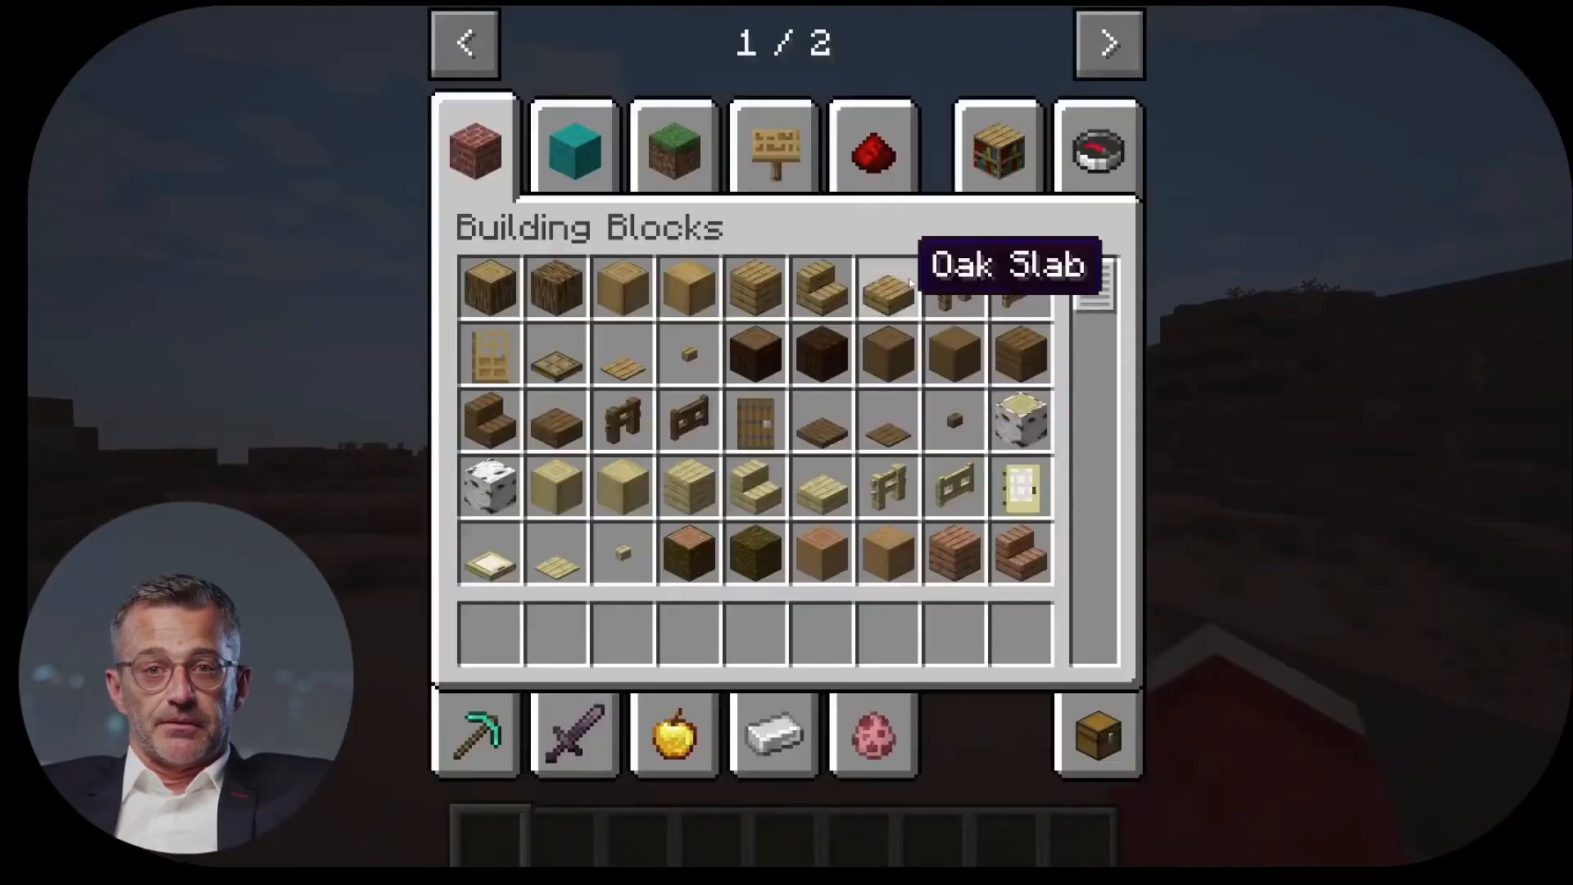
{"action": "left_click", "coordinate": [1110, 42]}
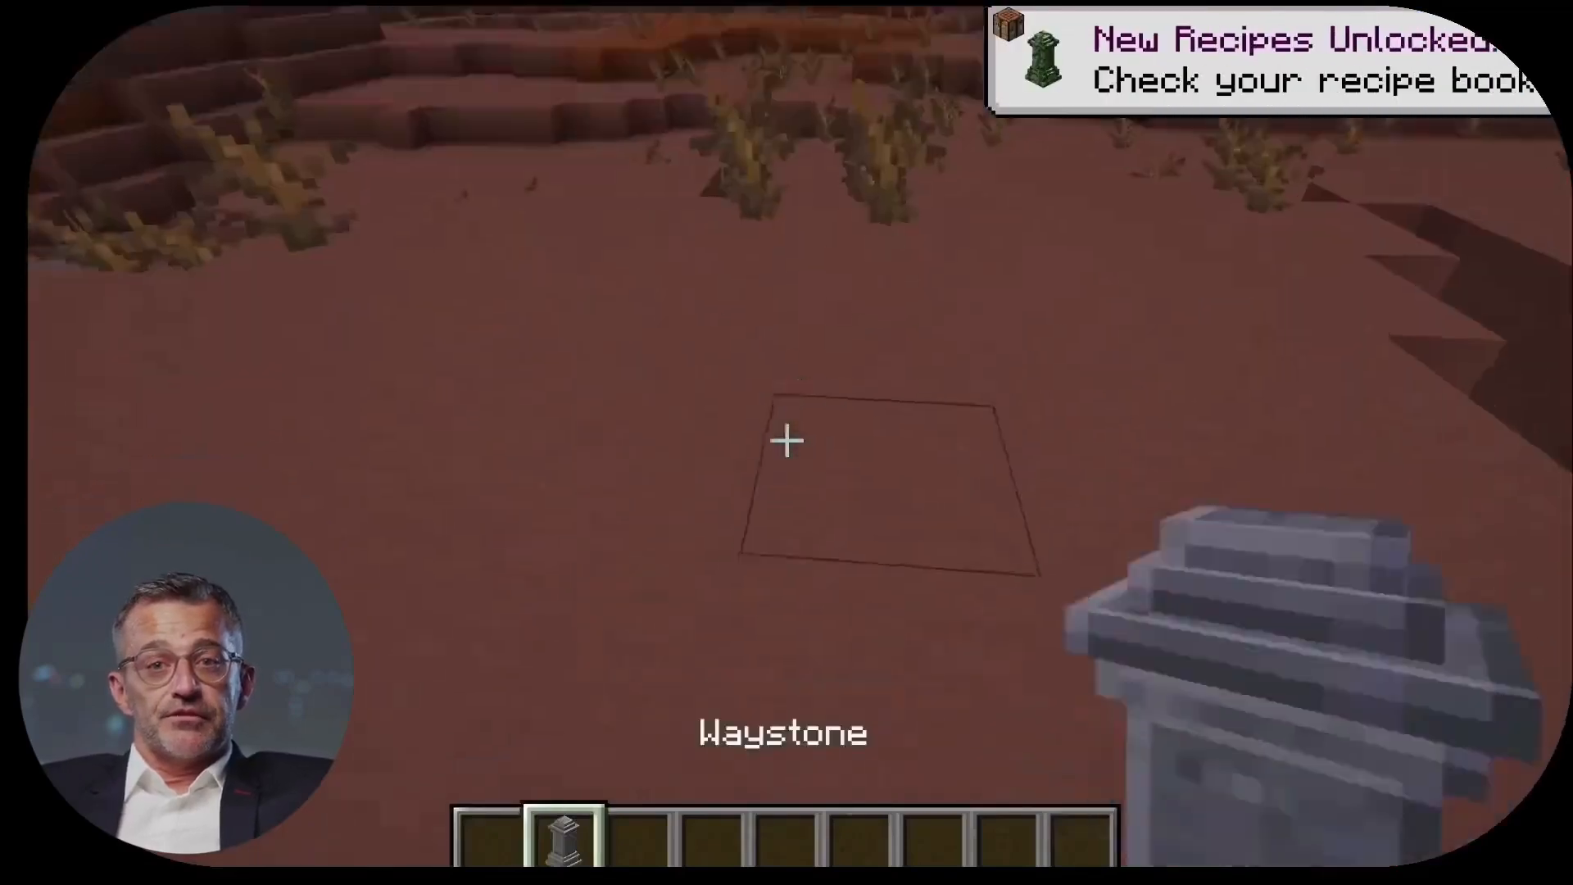
{"action": "key", "text": "Escape"}
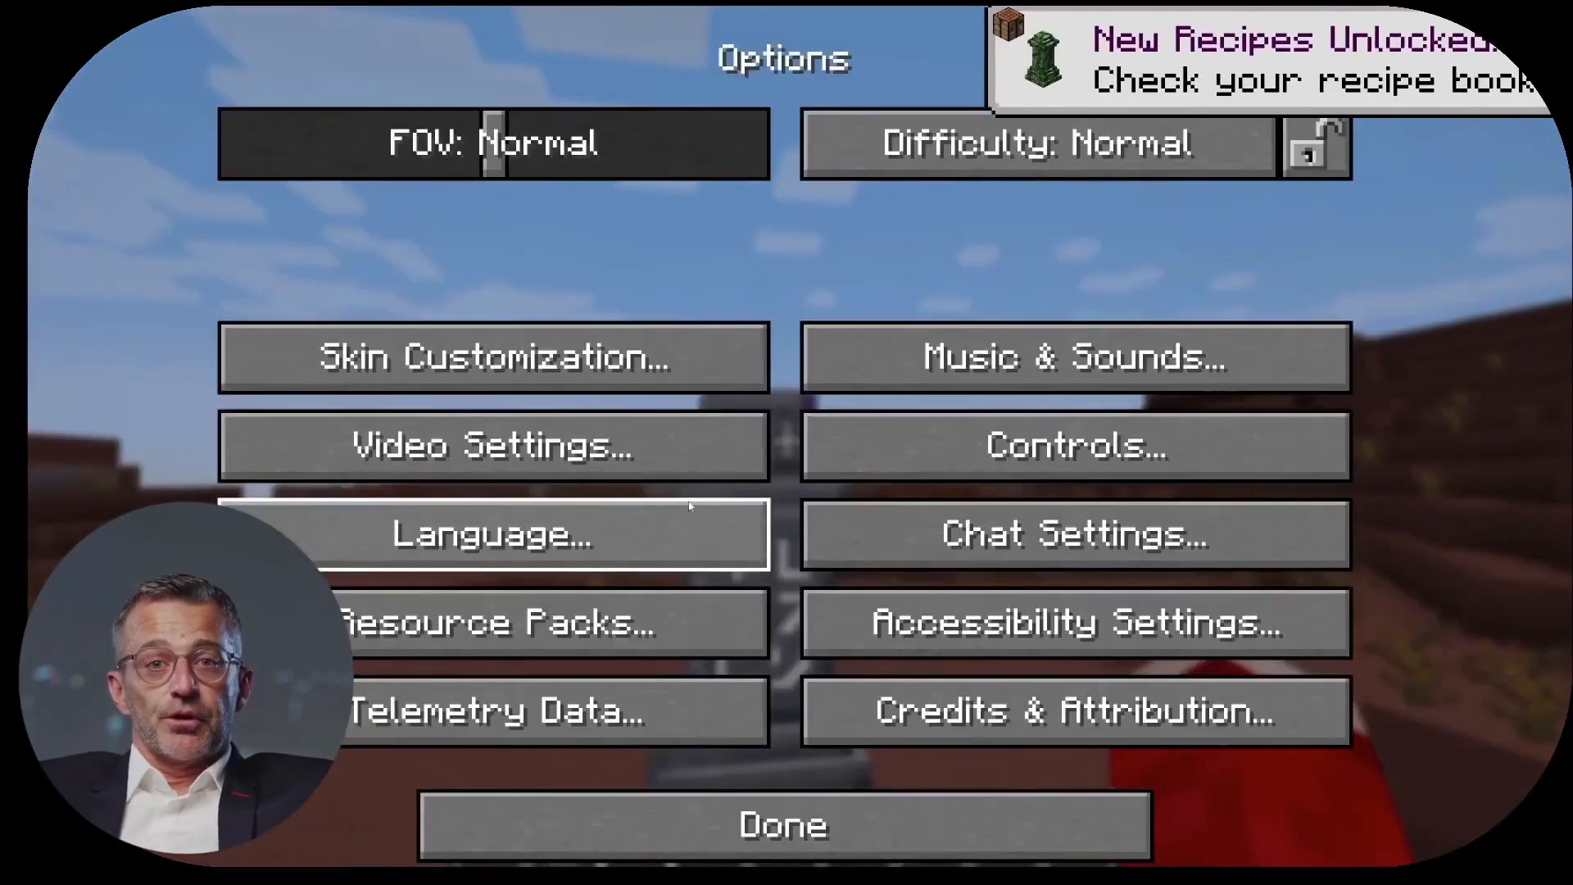
Enable the ComplementaryUnbound_r5.5.1.zip shader pack in Video Settings > Shaders
{"action": "left_click", "coordinate": [491, 445]}
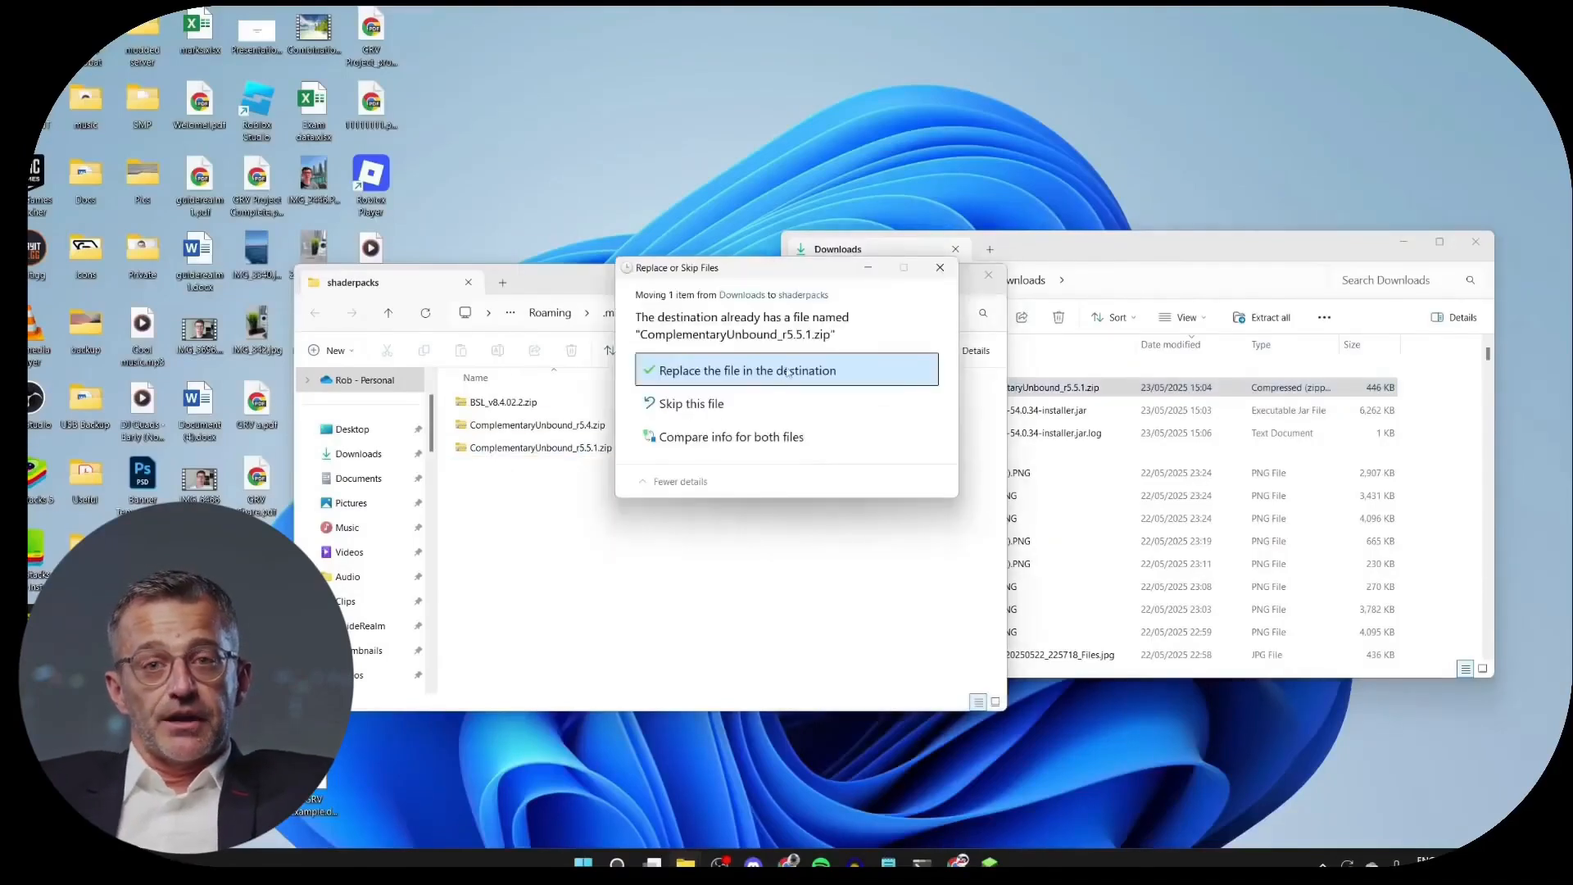
{"action": "left_click", "coordinate": [744, 371]}
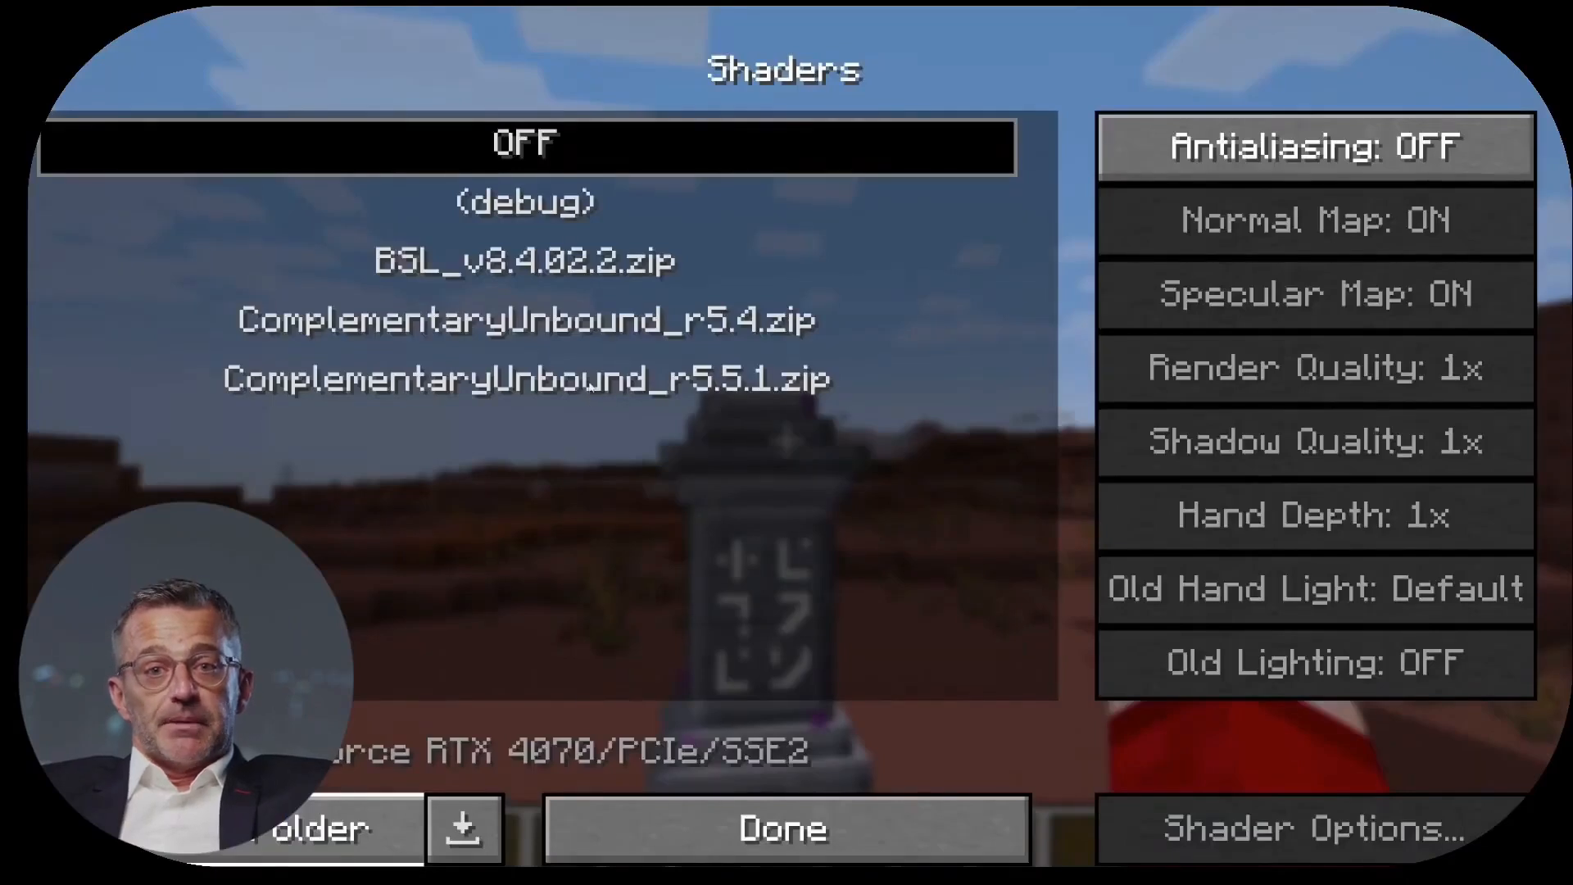
{"action": "left_click", "coordinate": [779, 826]}
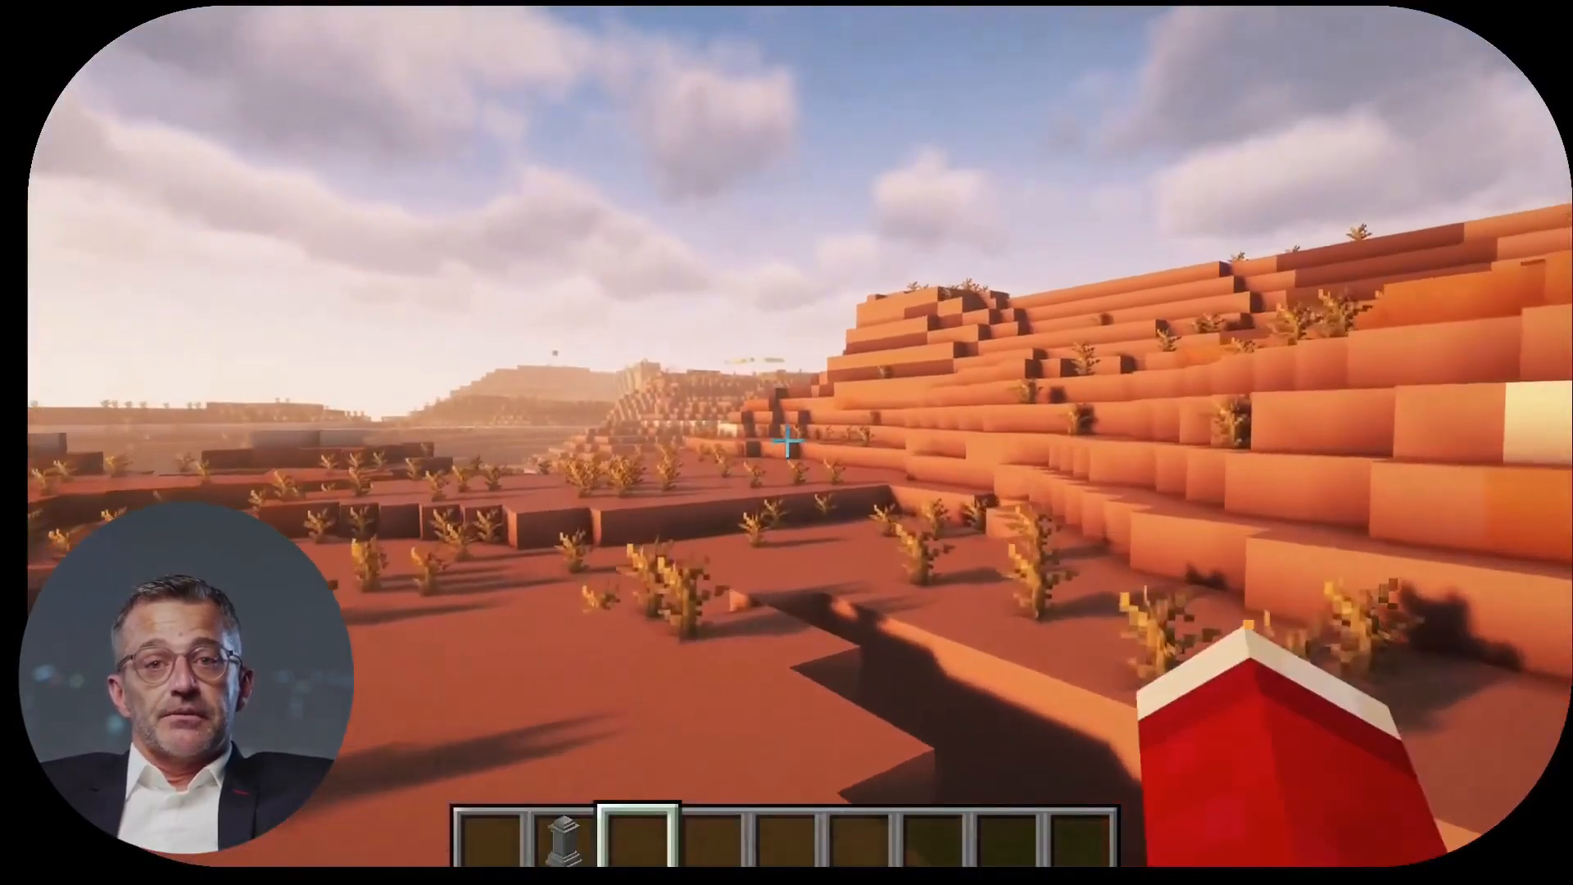